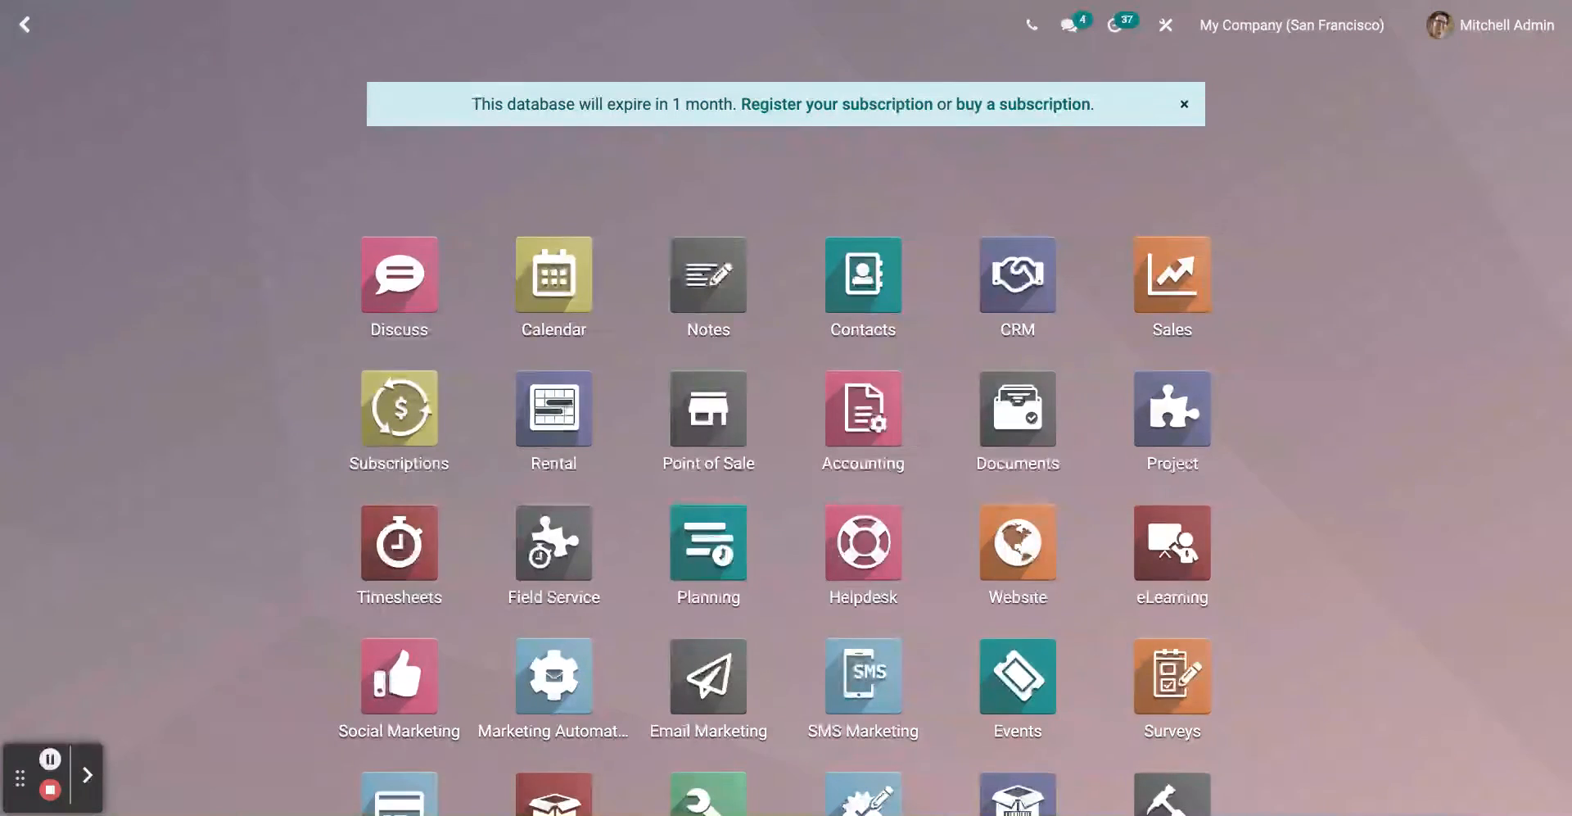
- Search the command palette for '/App' so Approvals appears among the matches
{"action": "scroll", "scroll_direction": "down", "scroll_amount": 3}
{"action": "type", "text": "/App"}
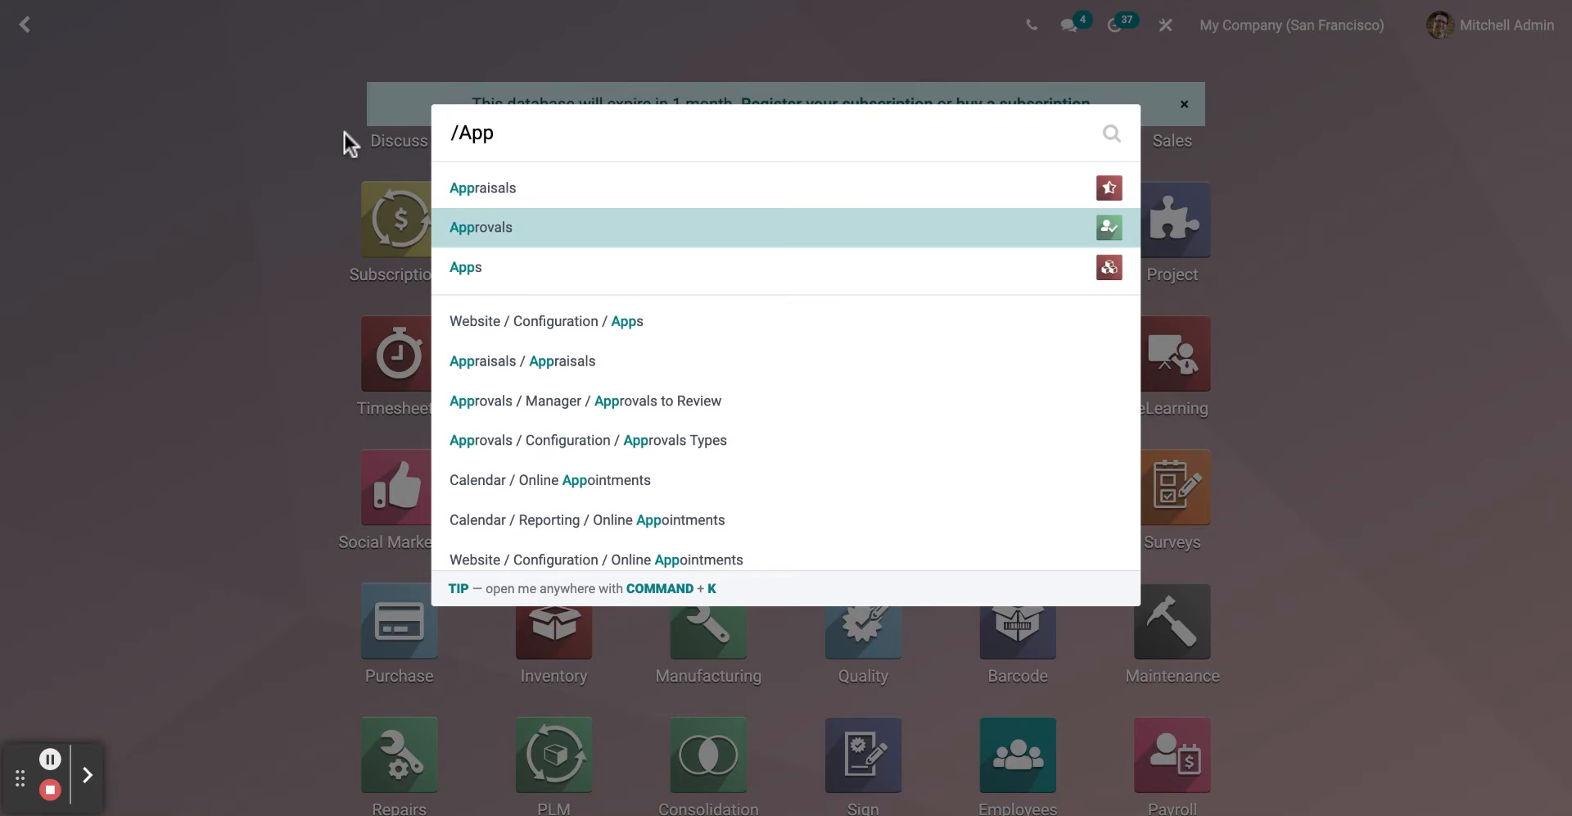
- Enter the Approvals app and go to Configuration > Approvals Types list
{"action": "left_click", "coordinate": [482, 226]}
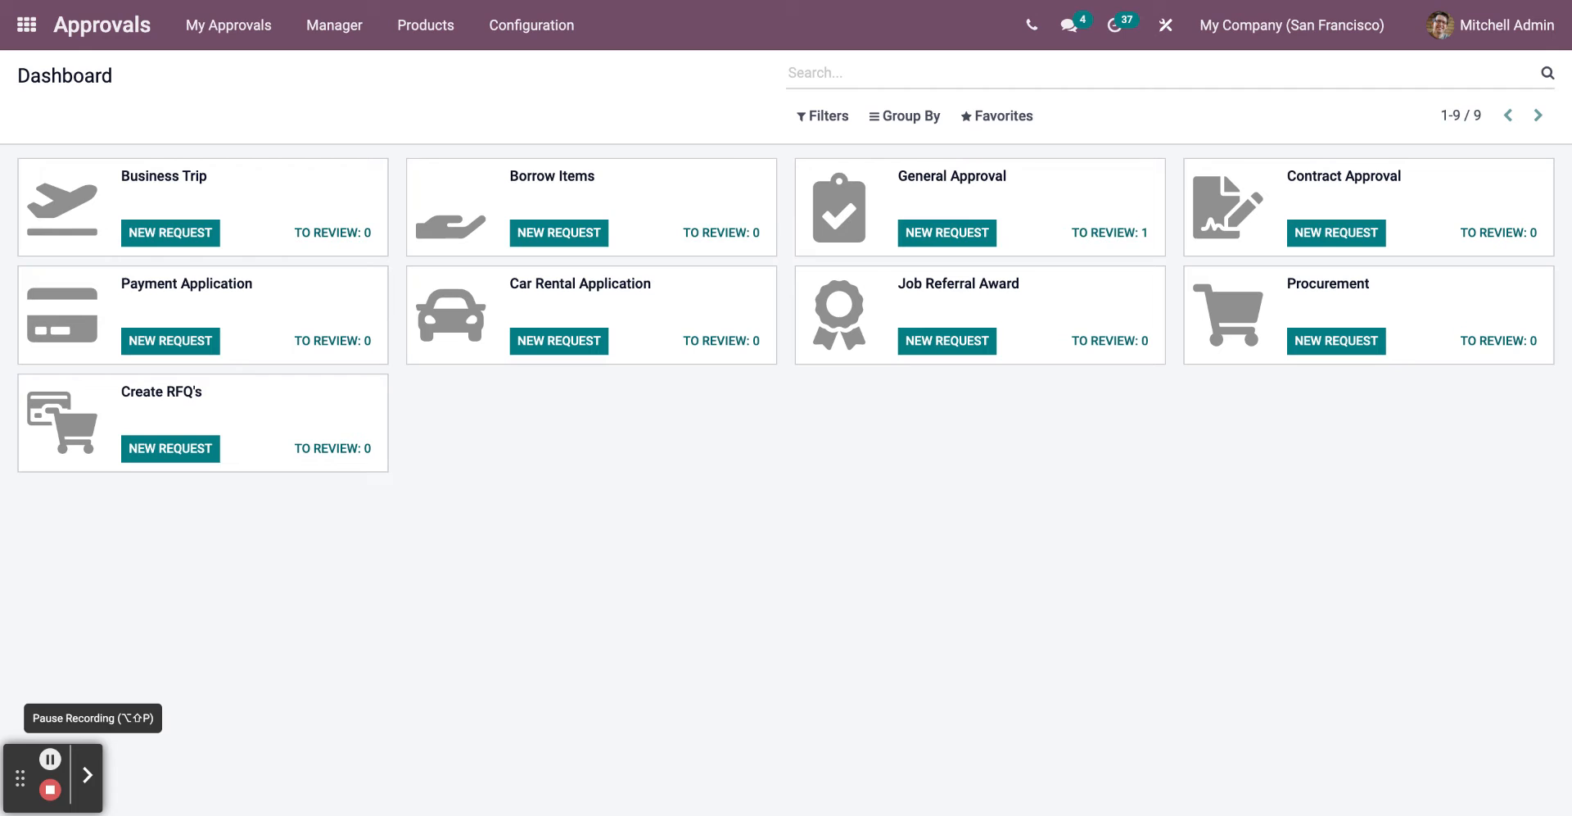
{"action": "mouse_move", "coordinate": [92, 696]}
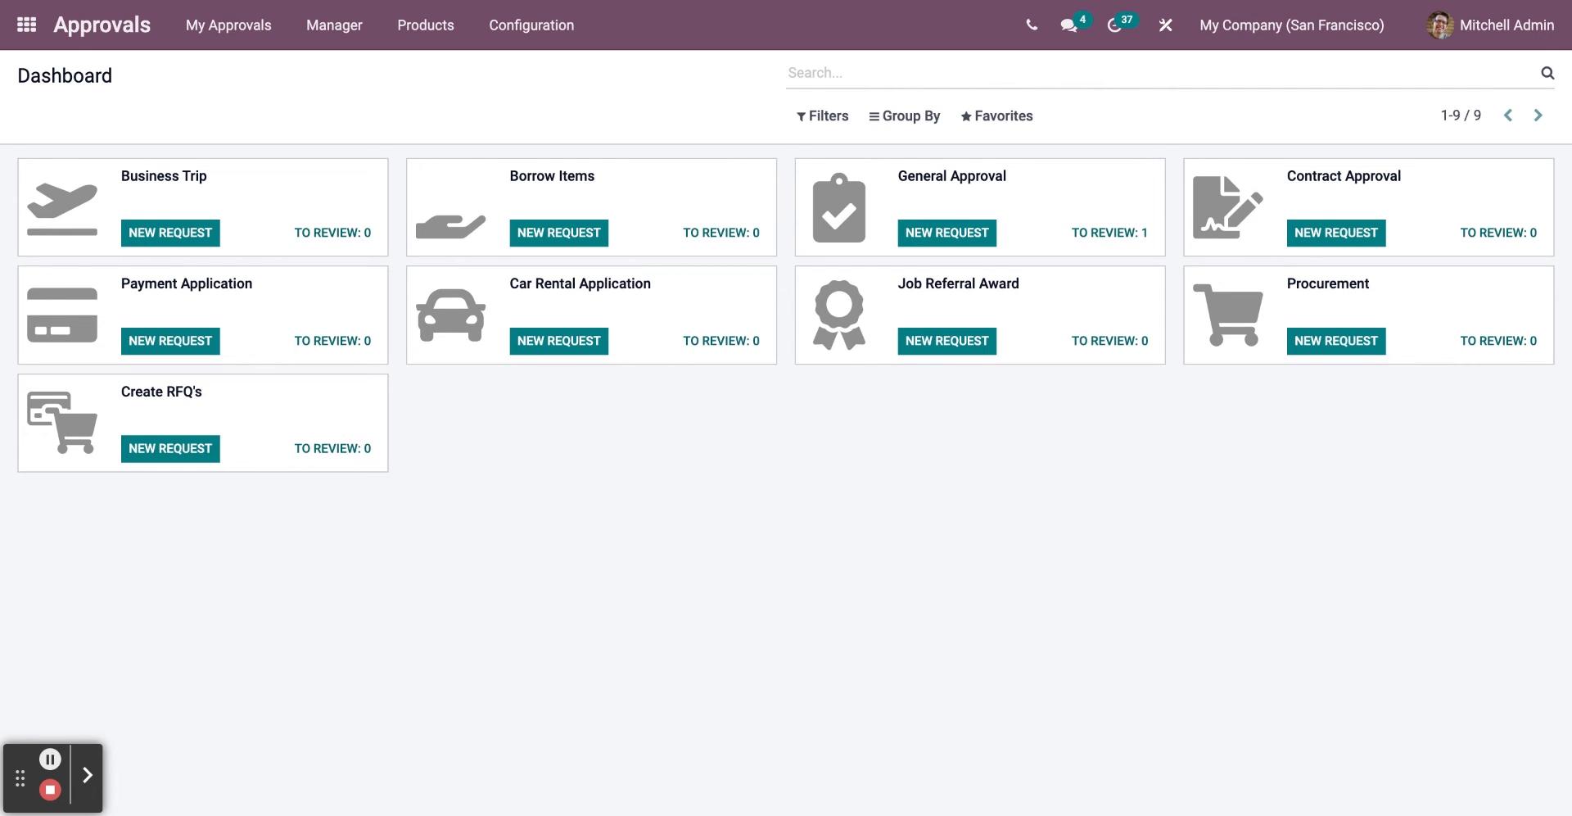
{"action": "left_click", "coordinate": [531, 24]}
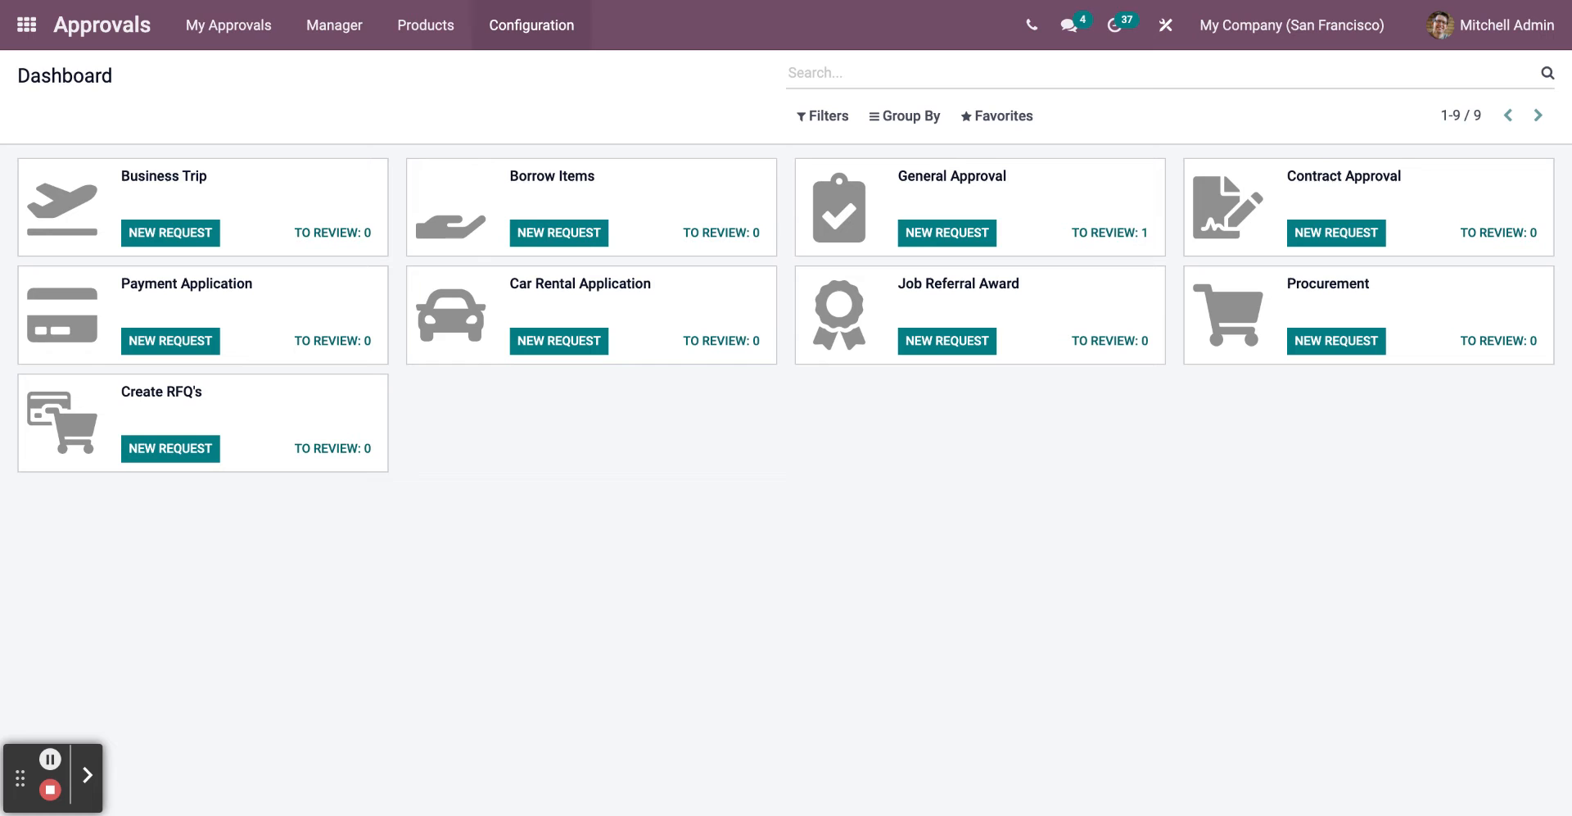
{"action": "left_click", "coordinate": [531, 25]}
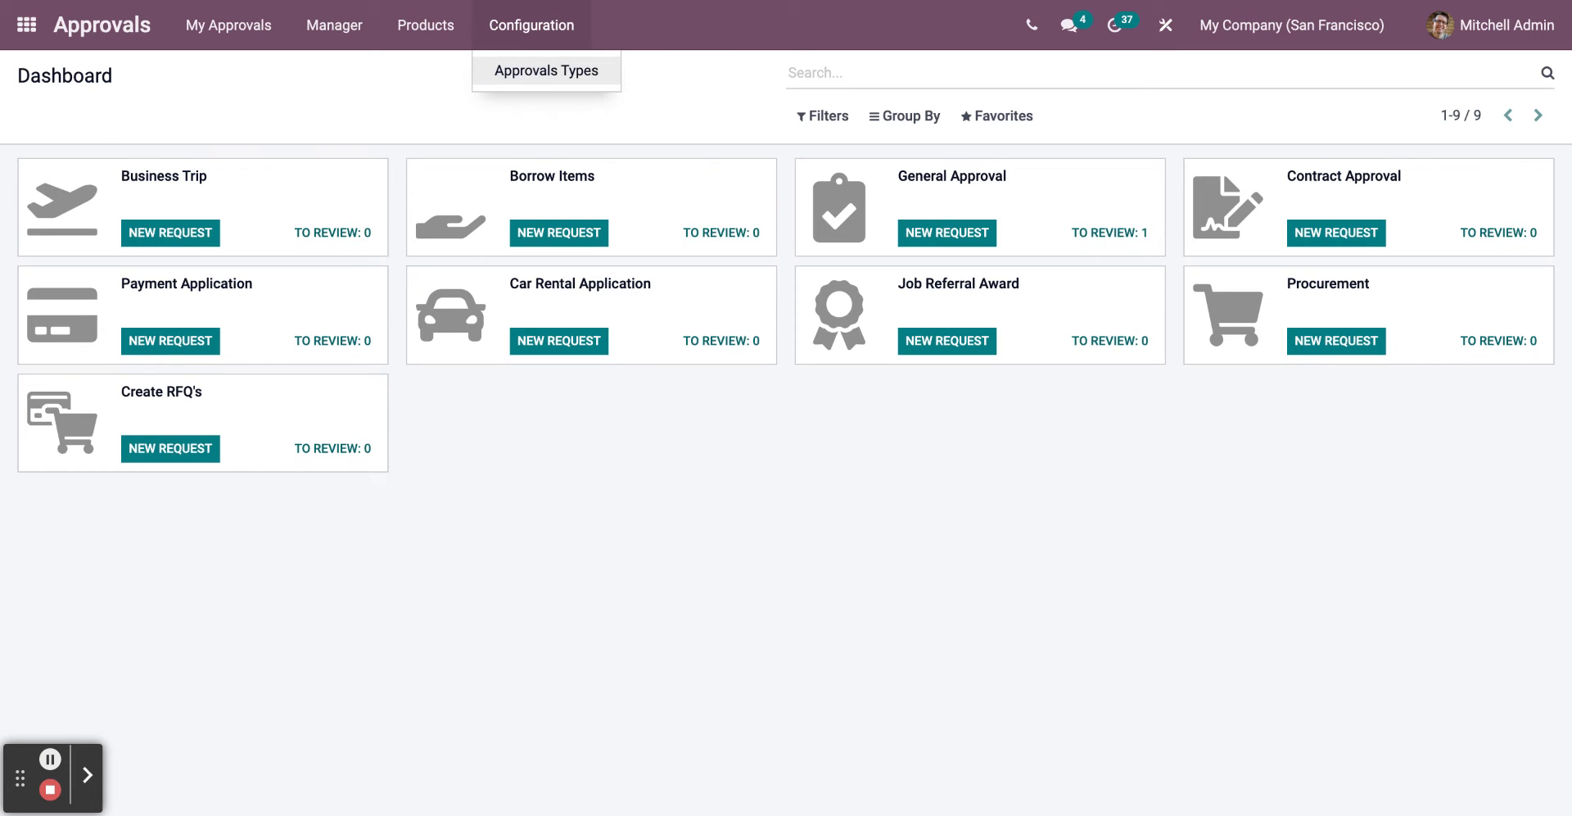
{"action": "left_click", "coordinate": [545, 70]}
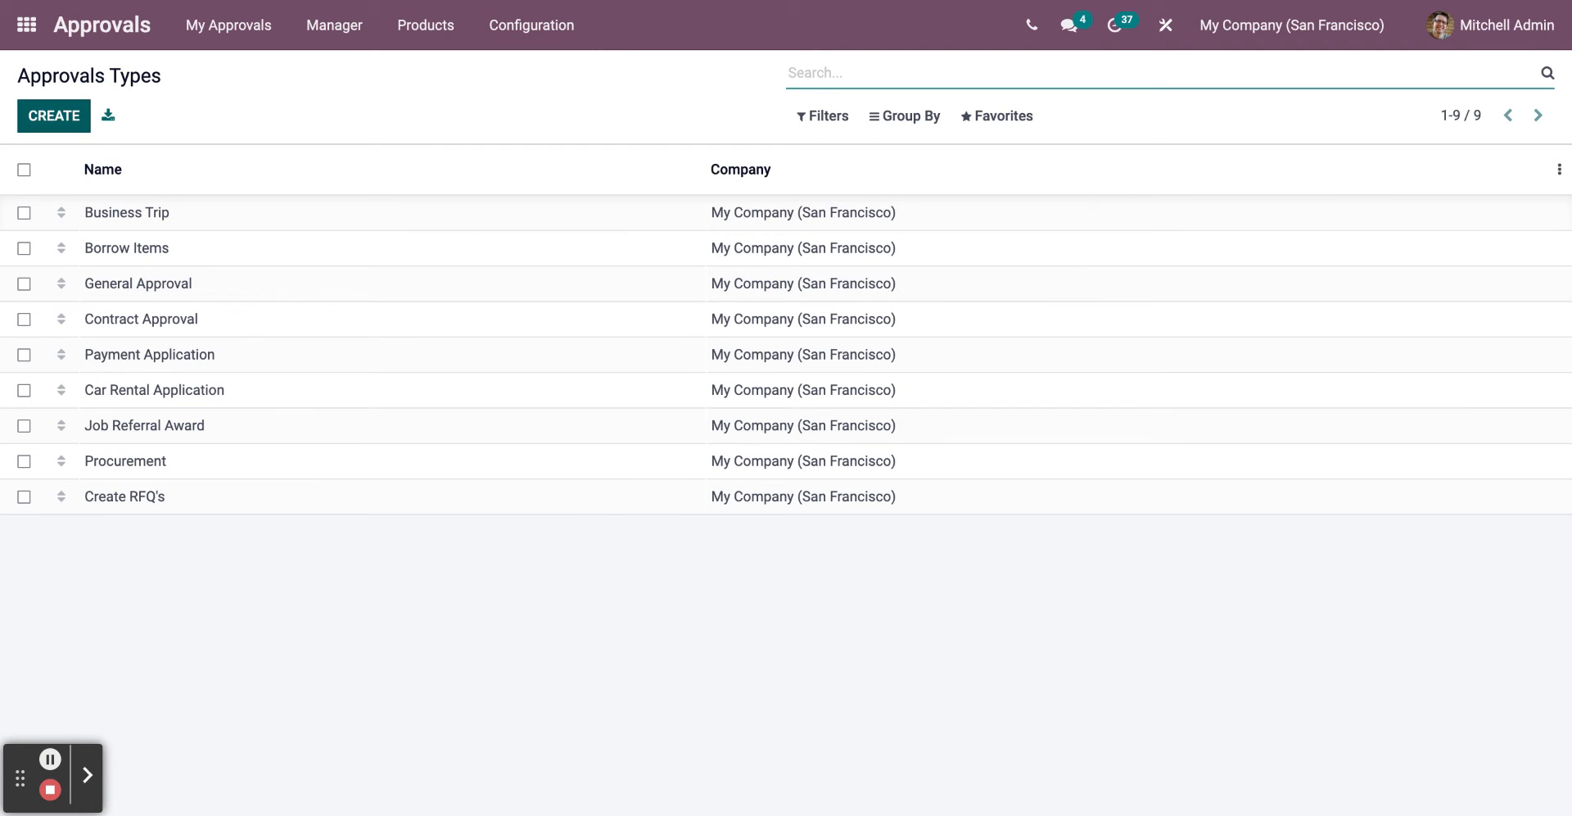
- Start a new approval type named 'test', description 'test', with automated sequence on
{"action": "left_click", "coordinate": [53, 115]}
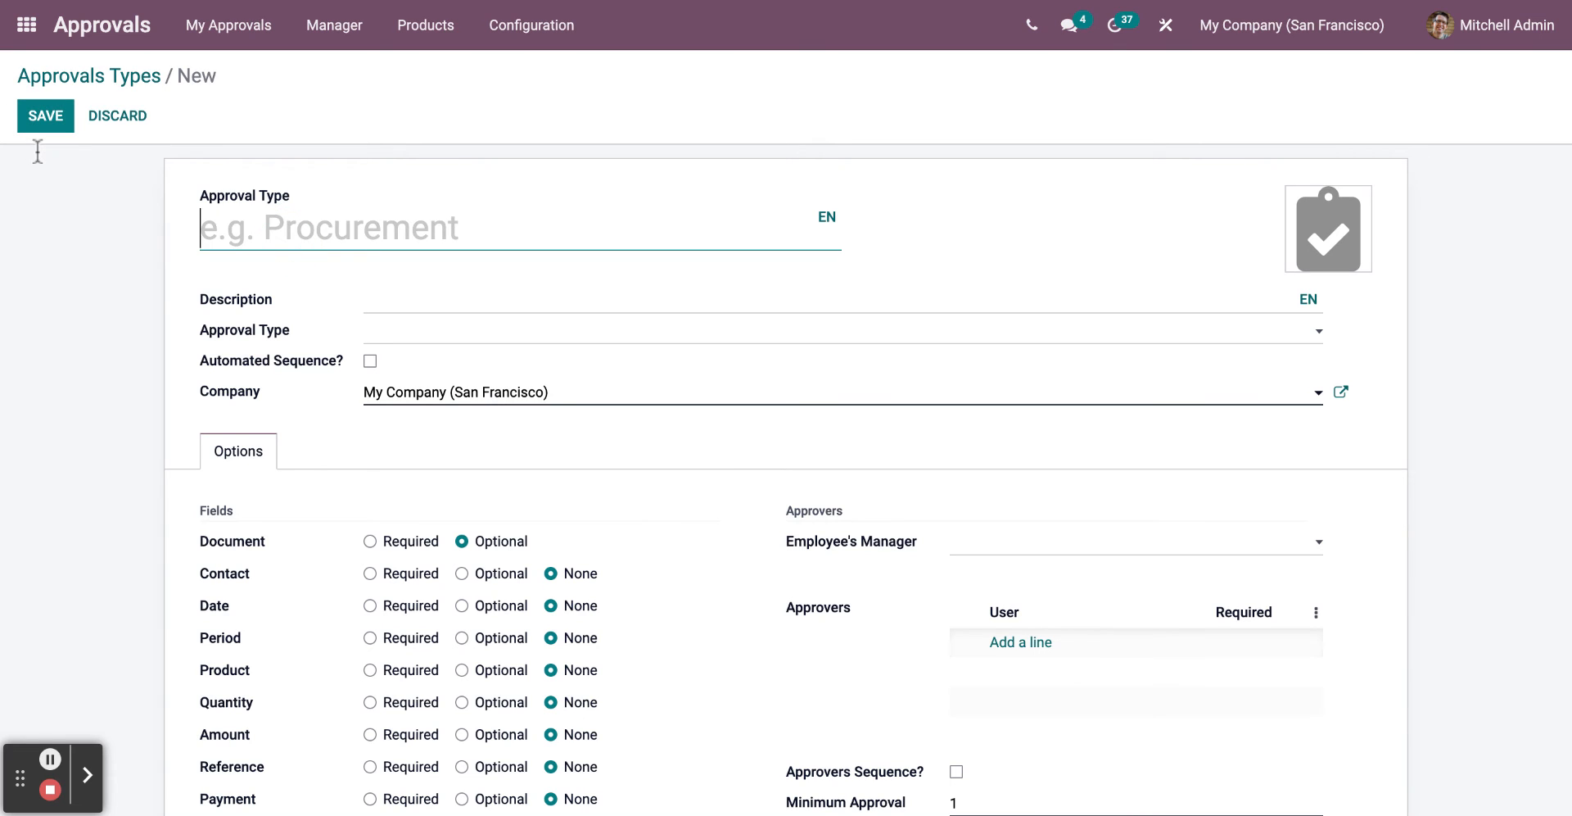
{"action": "type", "text": "test"}
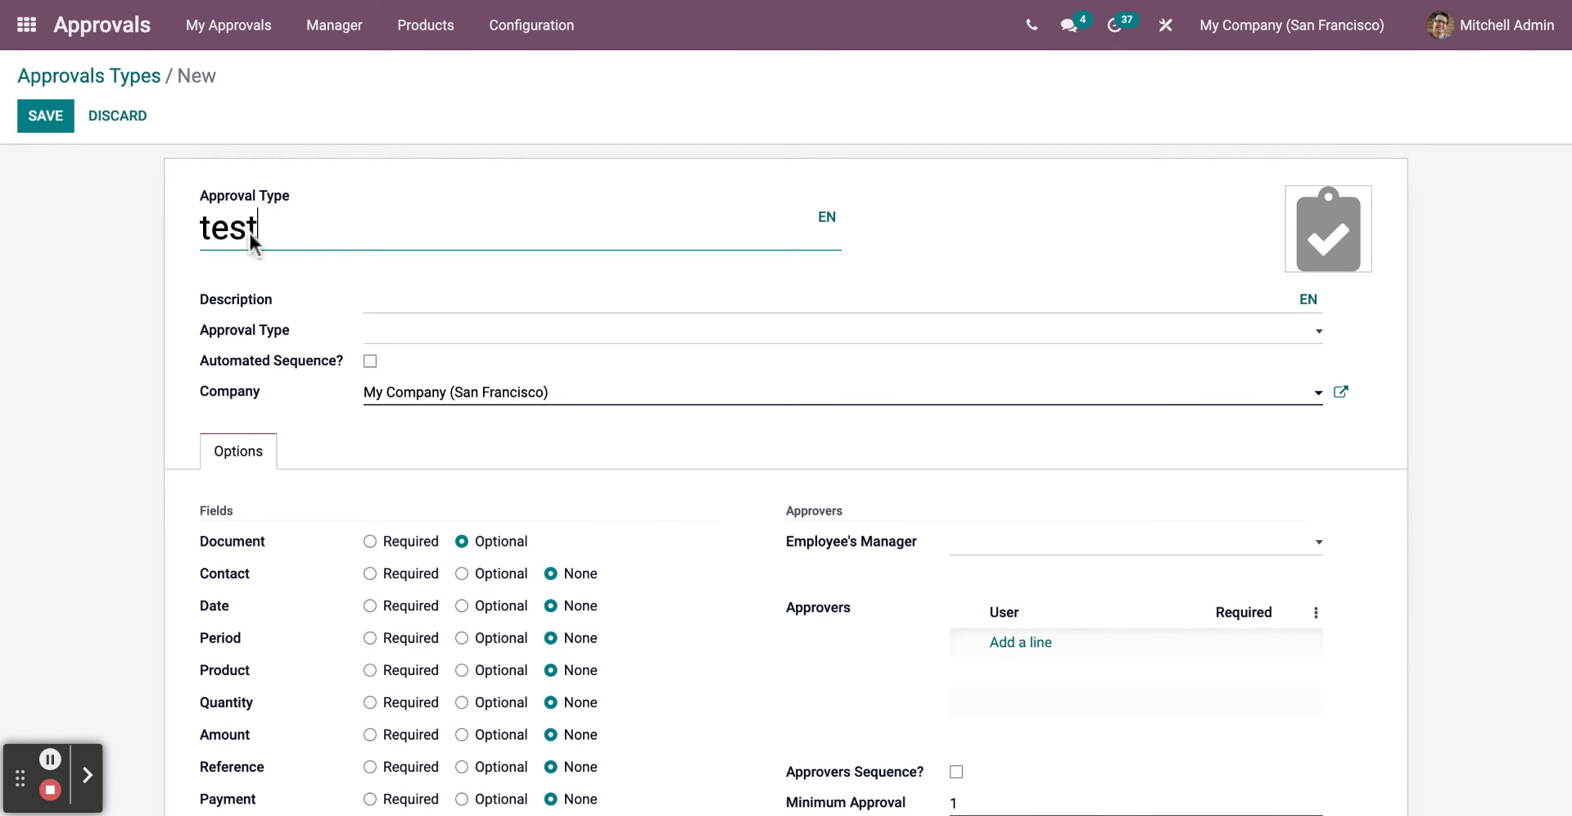
{"action": "type", "text": "test"}
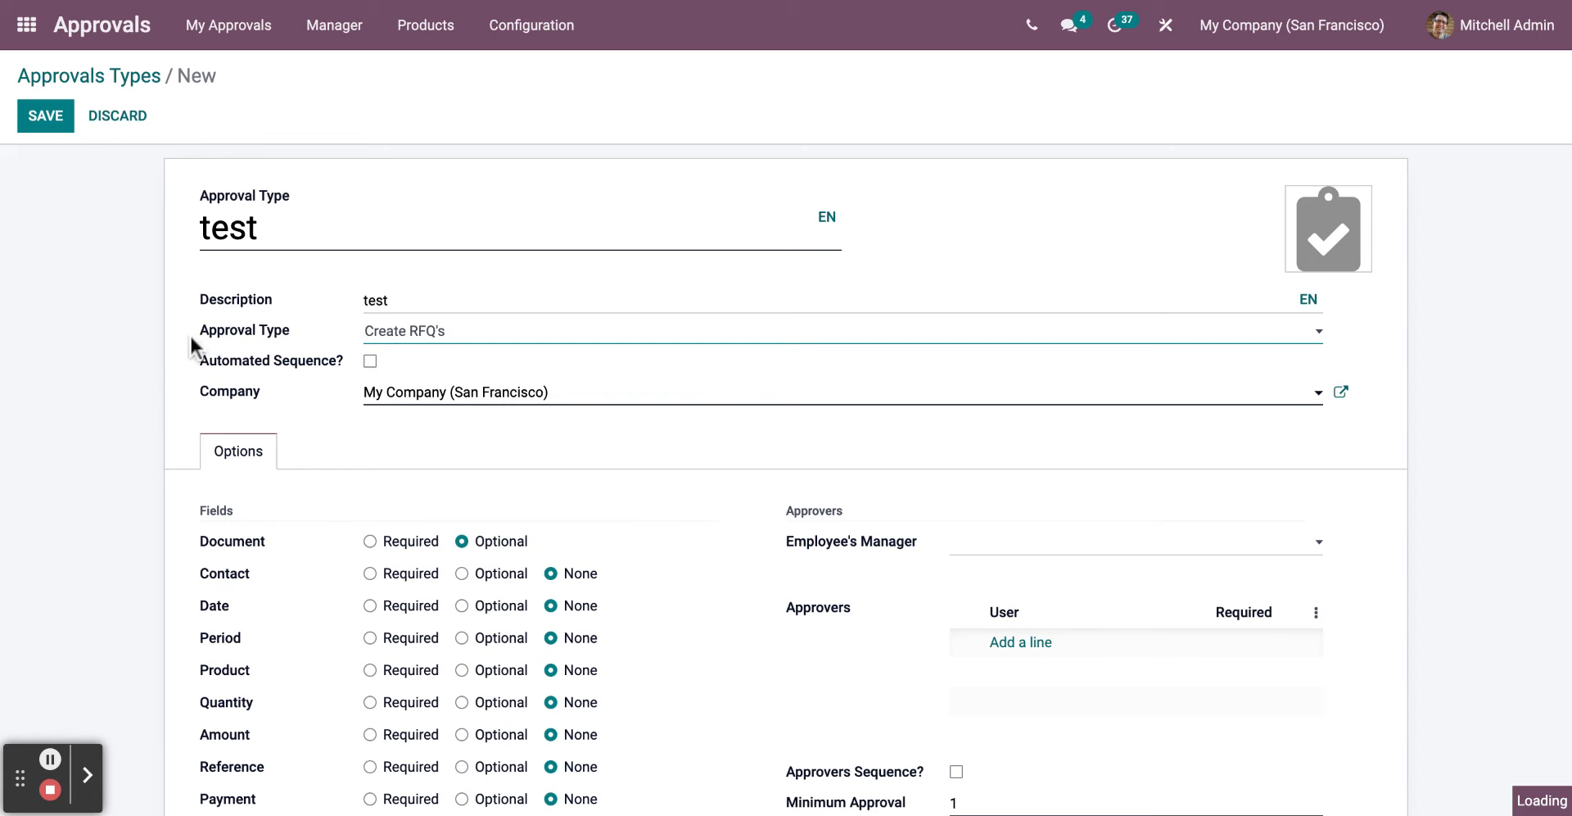
{"action": "left_click", "coordinate": [369, 360]}
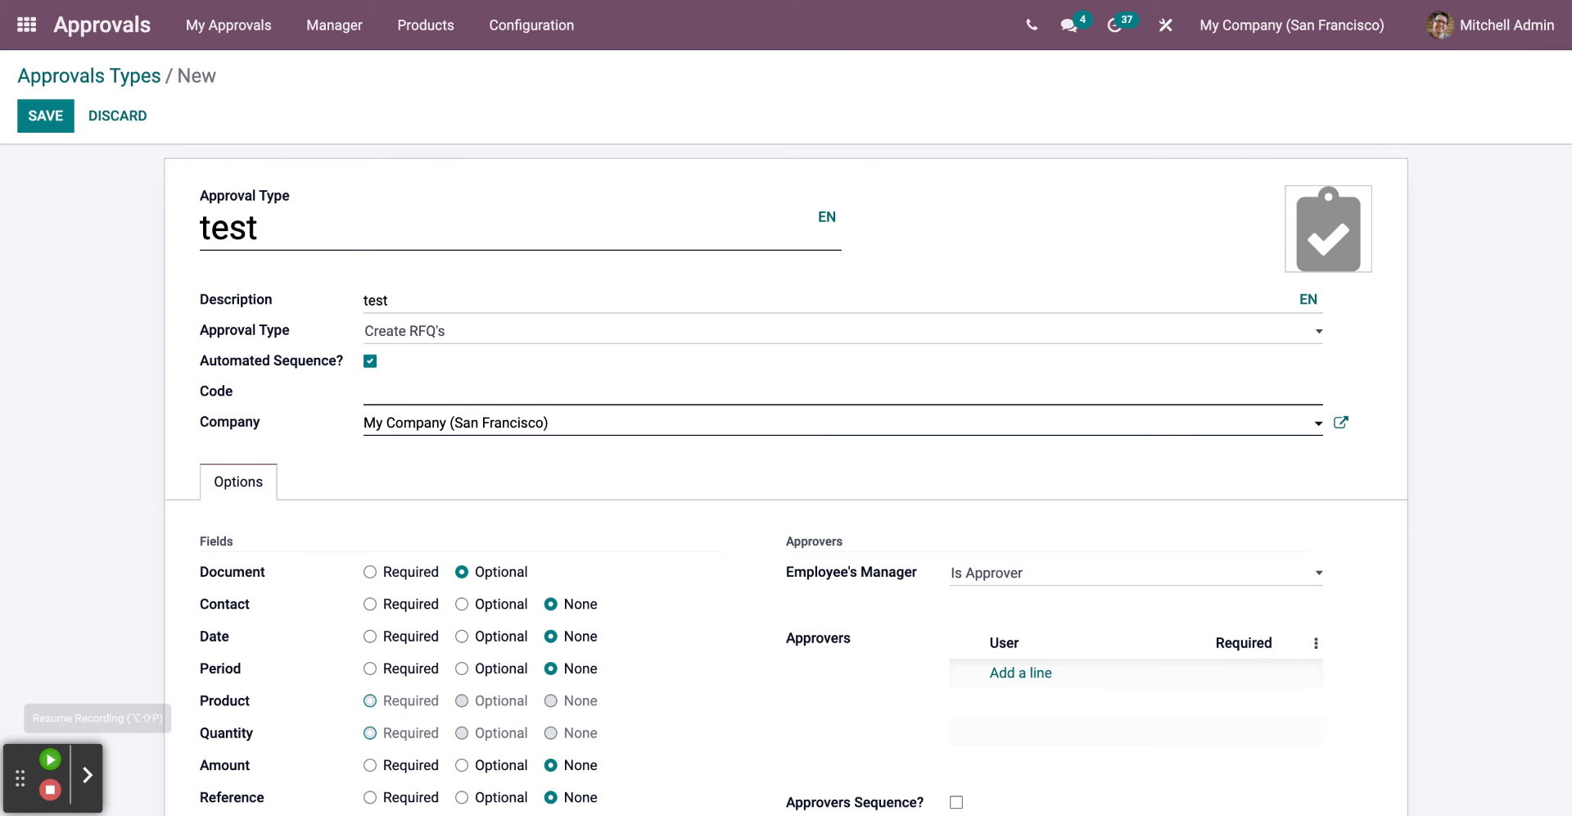
- Add an approver line and choose Mitchell Admin as the approver
{"action": "scroll", "scroll_direction": "down", "scroll_amount": 3}
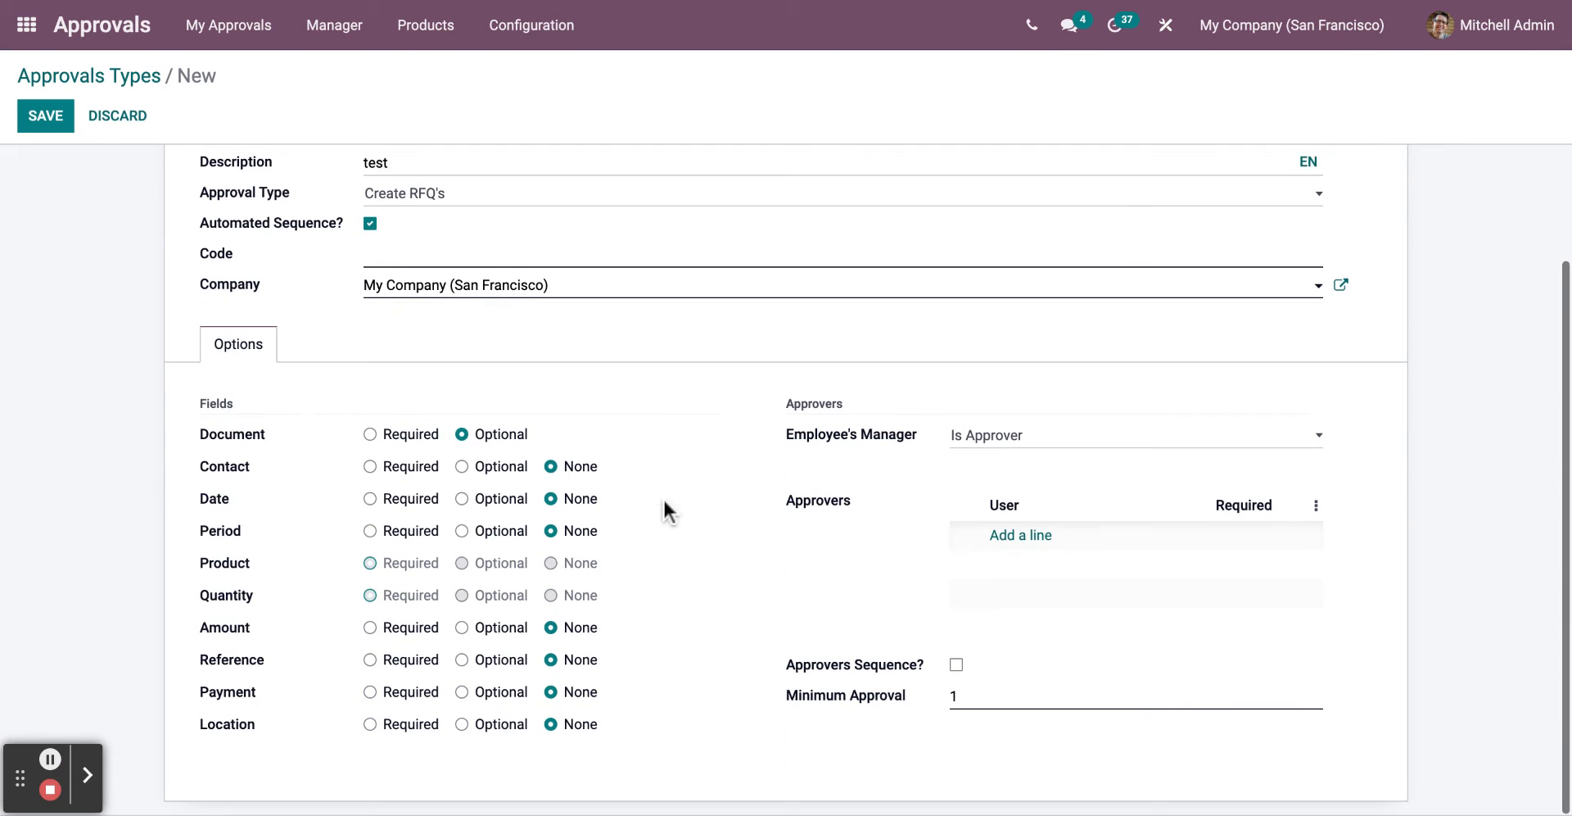
{"action": "left_click", "coordinate": [1020, 534]}
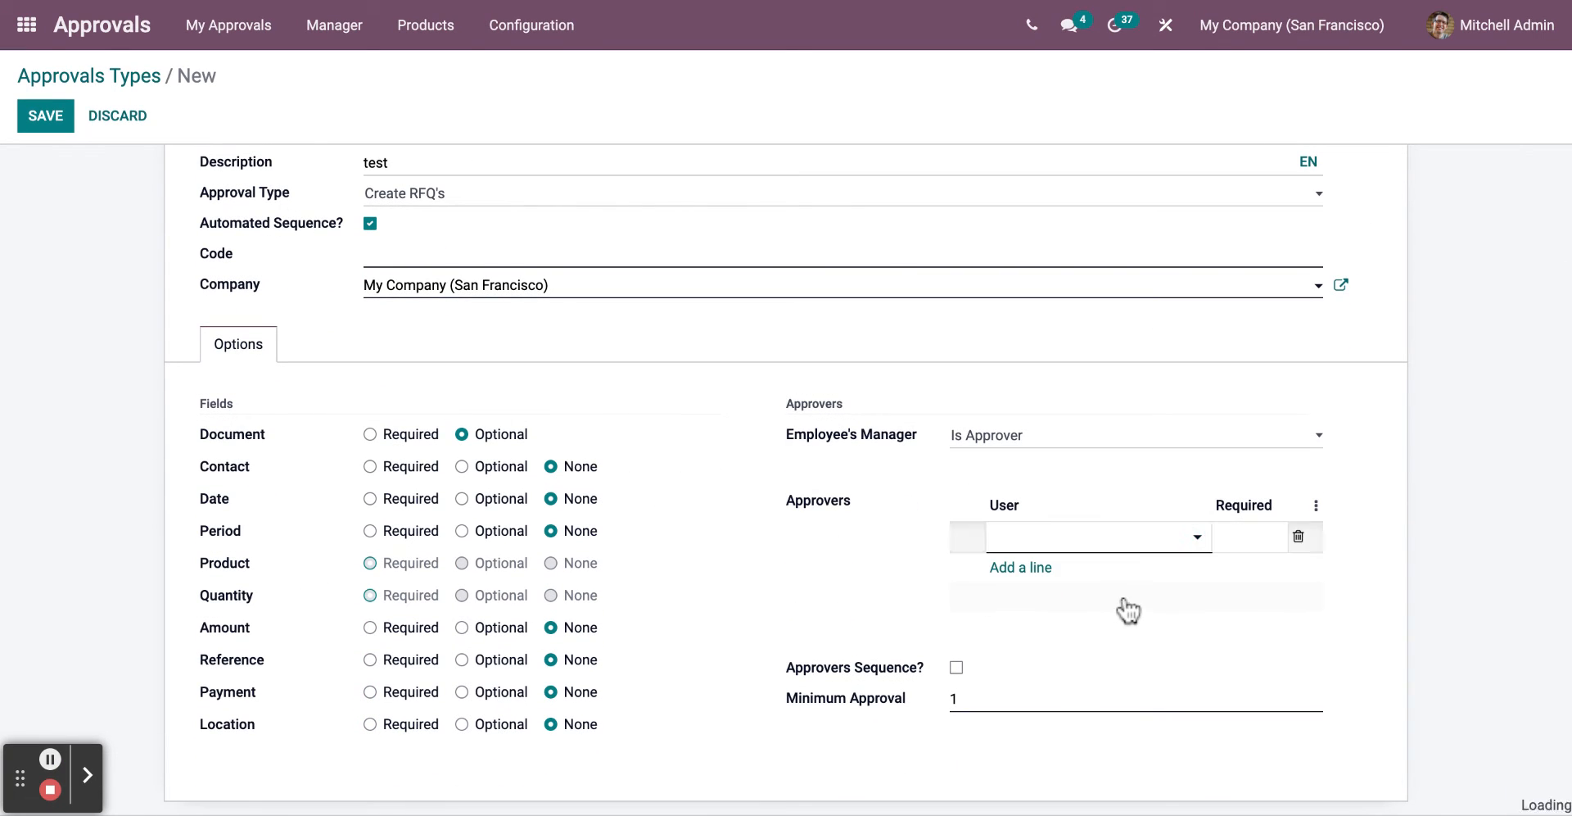
{"action": "left_click", "coordinate": [1092, 535]}
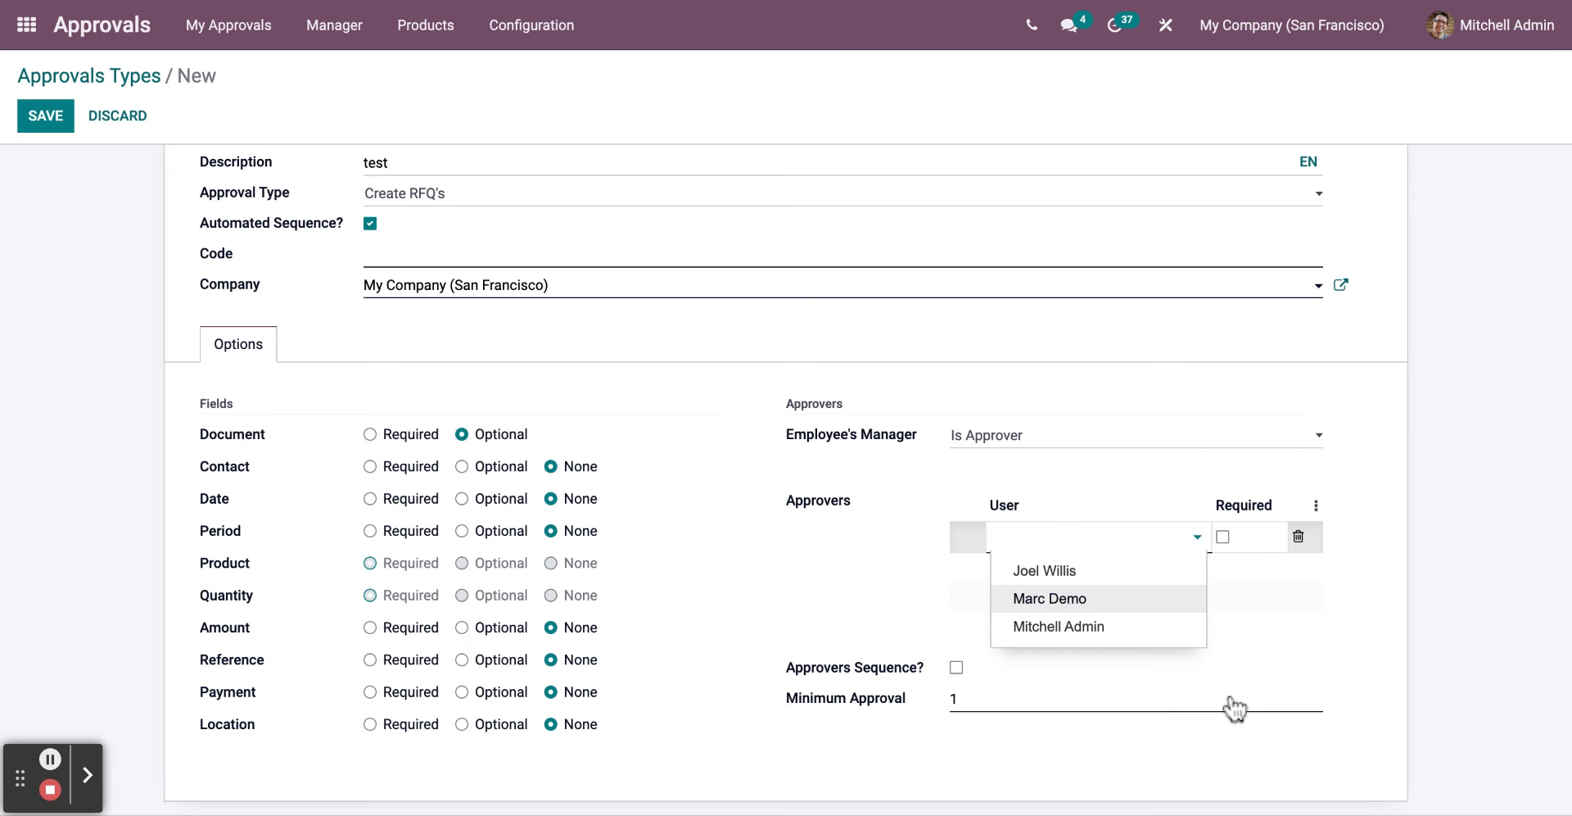
{"action": "left_click", "coordinate": [1058, 626]}
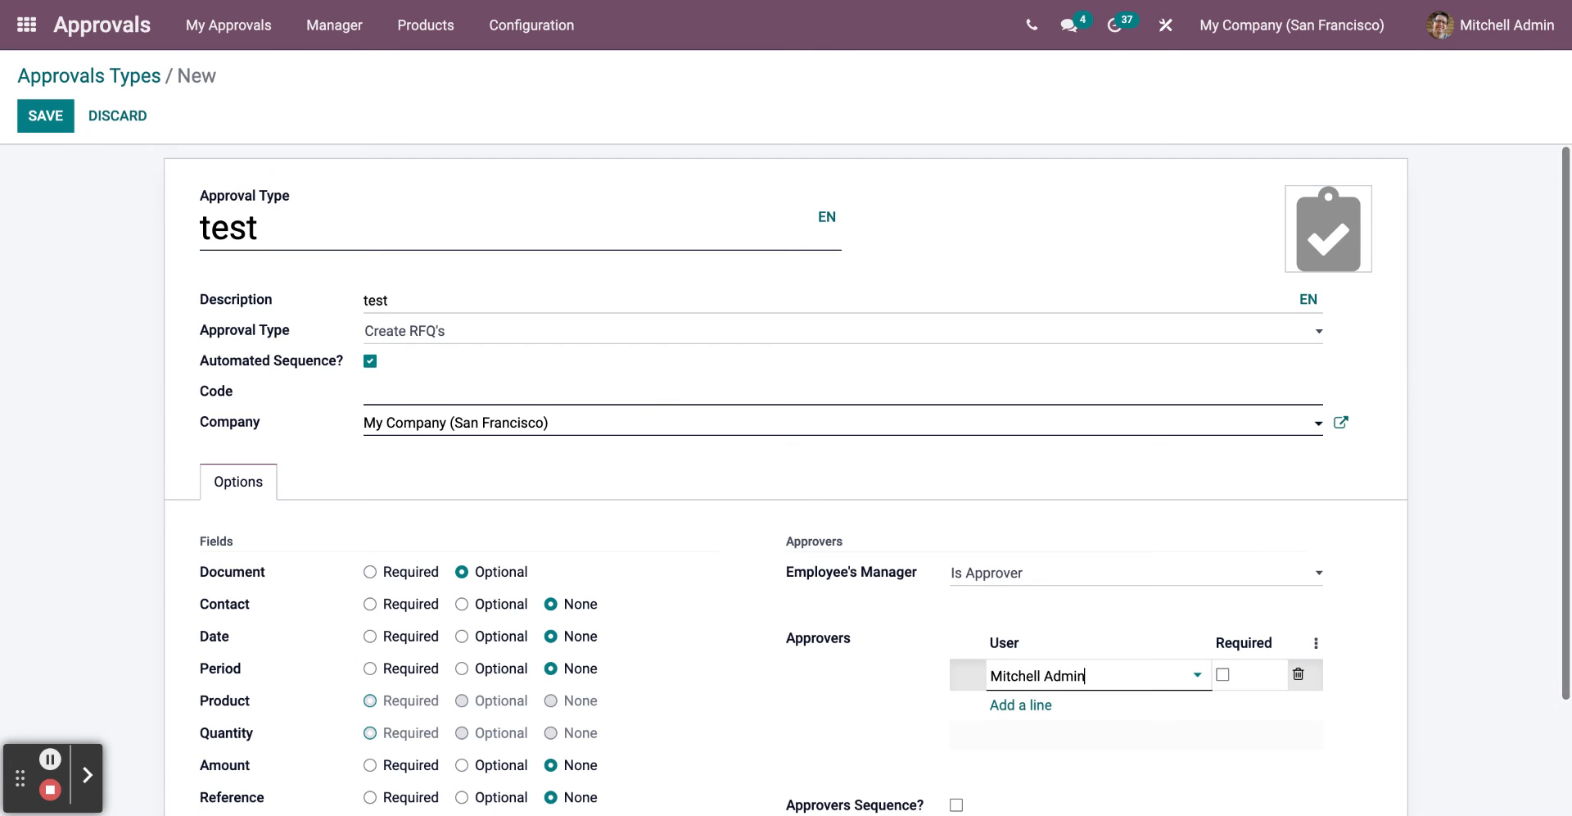
- Save the 'test' type with sequence code 1234 and return to the dashboard
{"action": "left_click", "coordinate": [45, 115]}
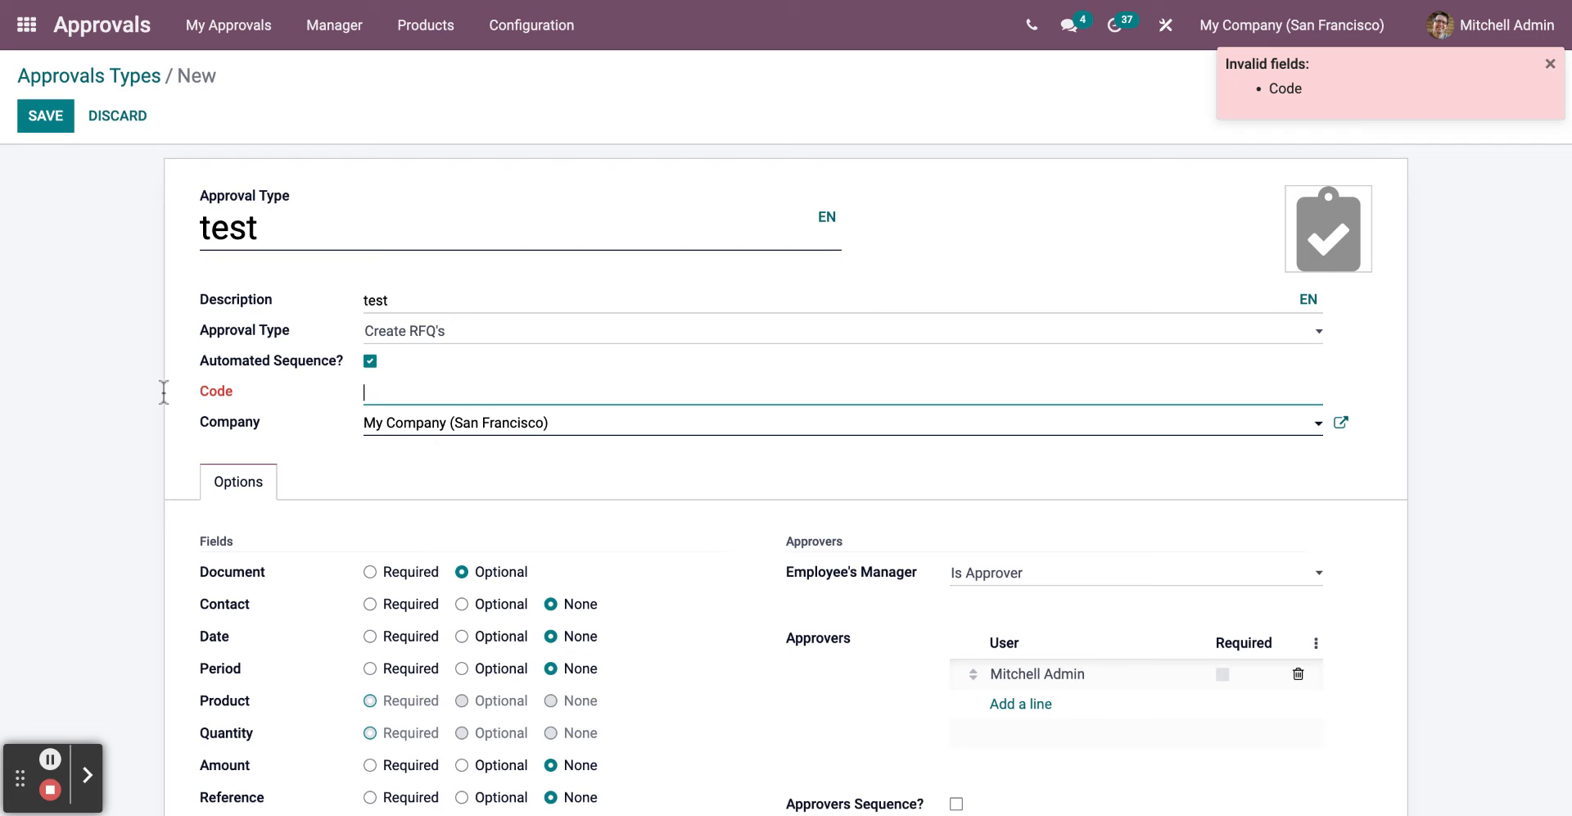
{"action": "type", "text": "1234"}
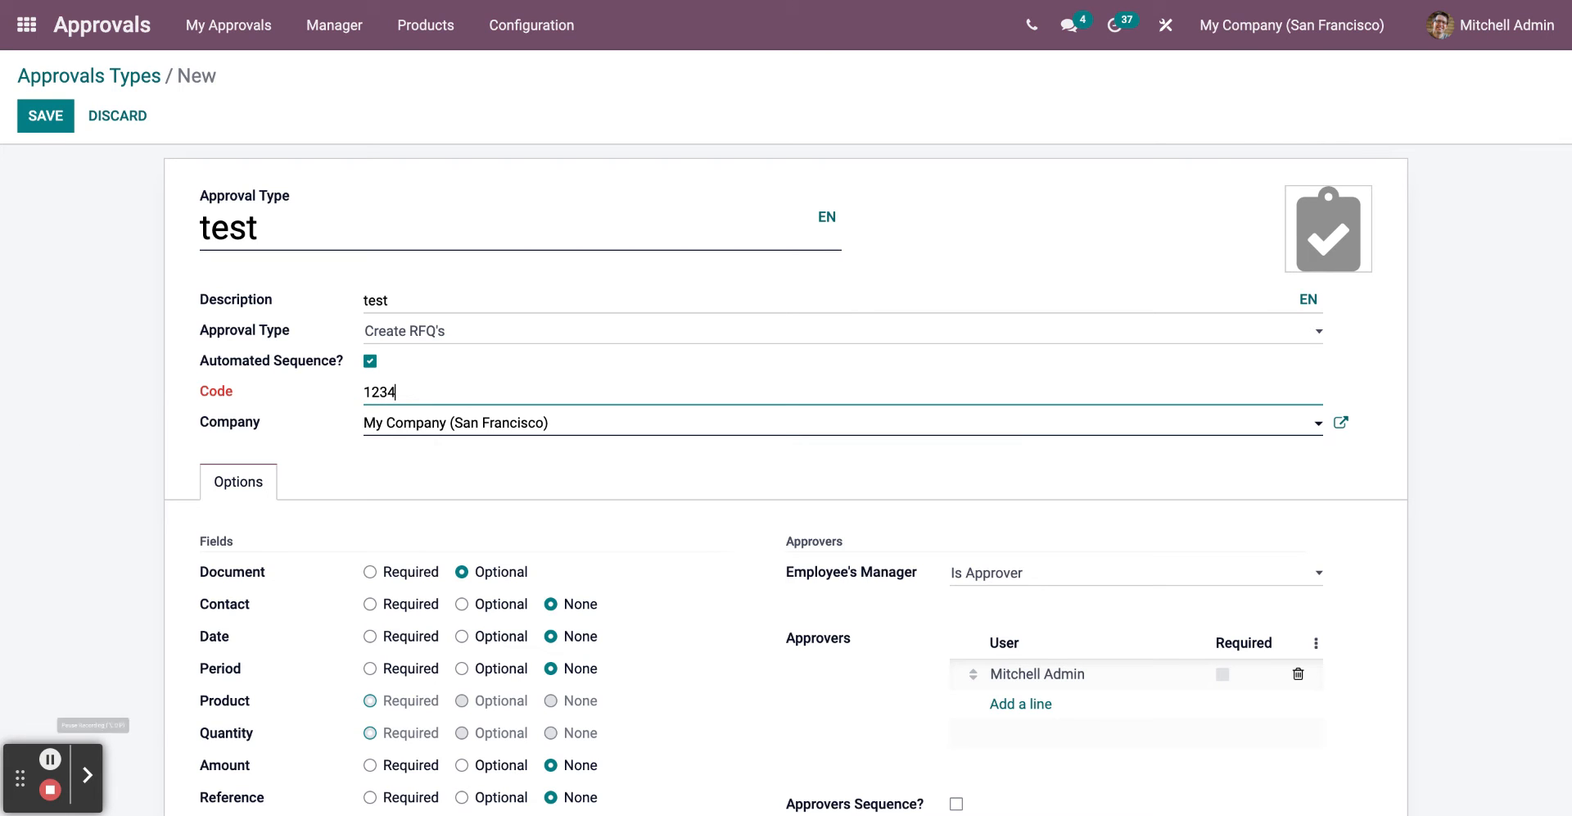
{"action": "left_click", "coordinate": [46, 115]}
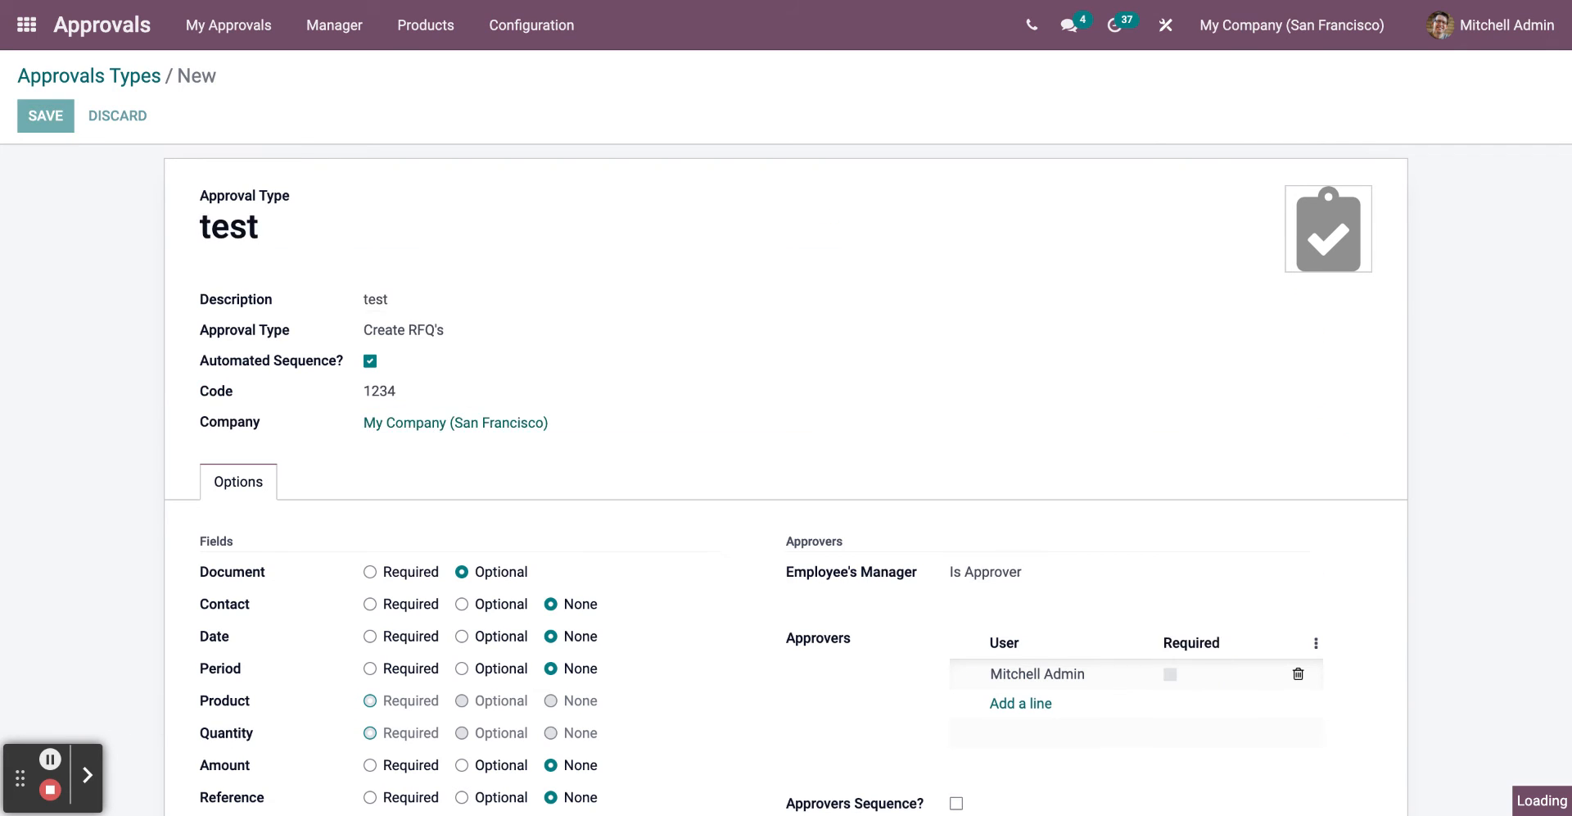
{"action": "left_click", "coordinate": [46, 115]}
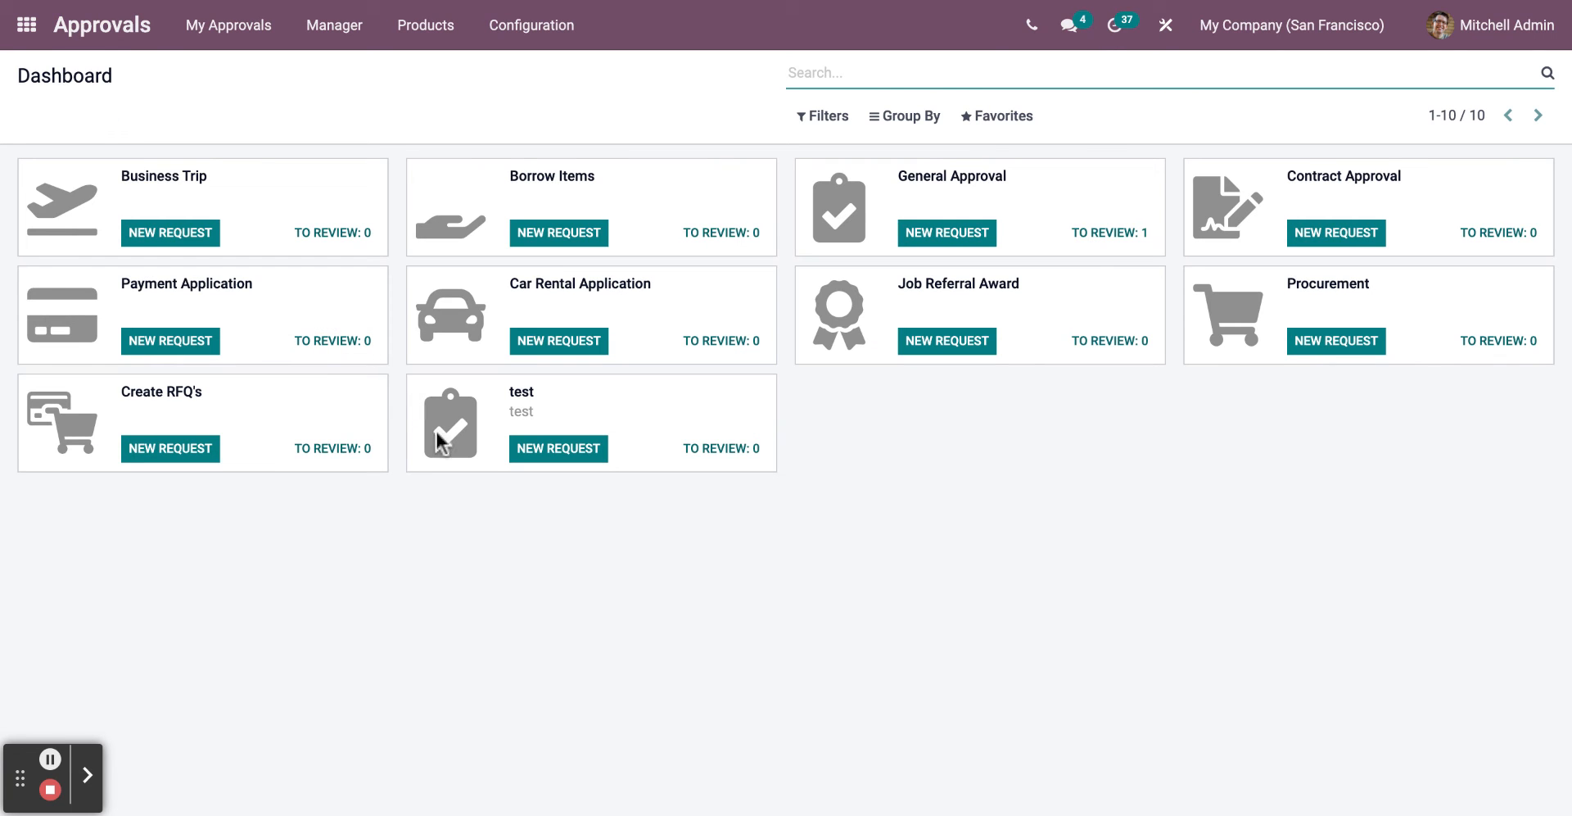
{"action": "mouse_move", "coordinate": [433, 439]}
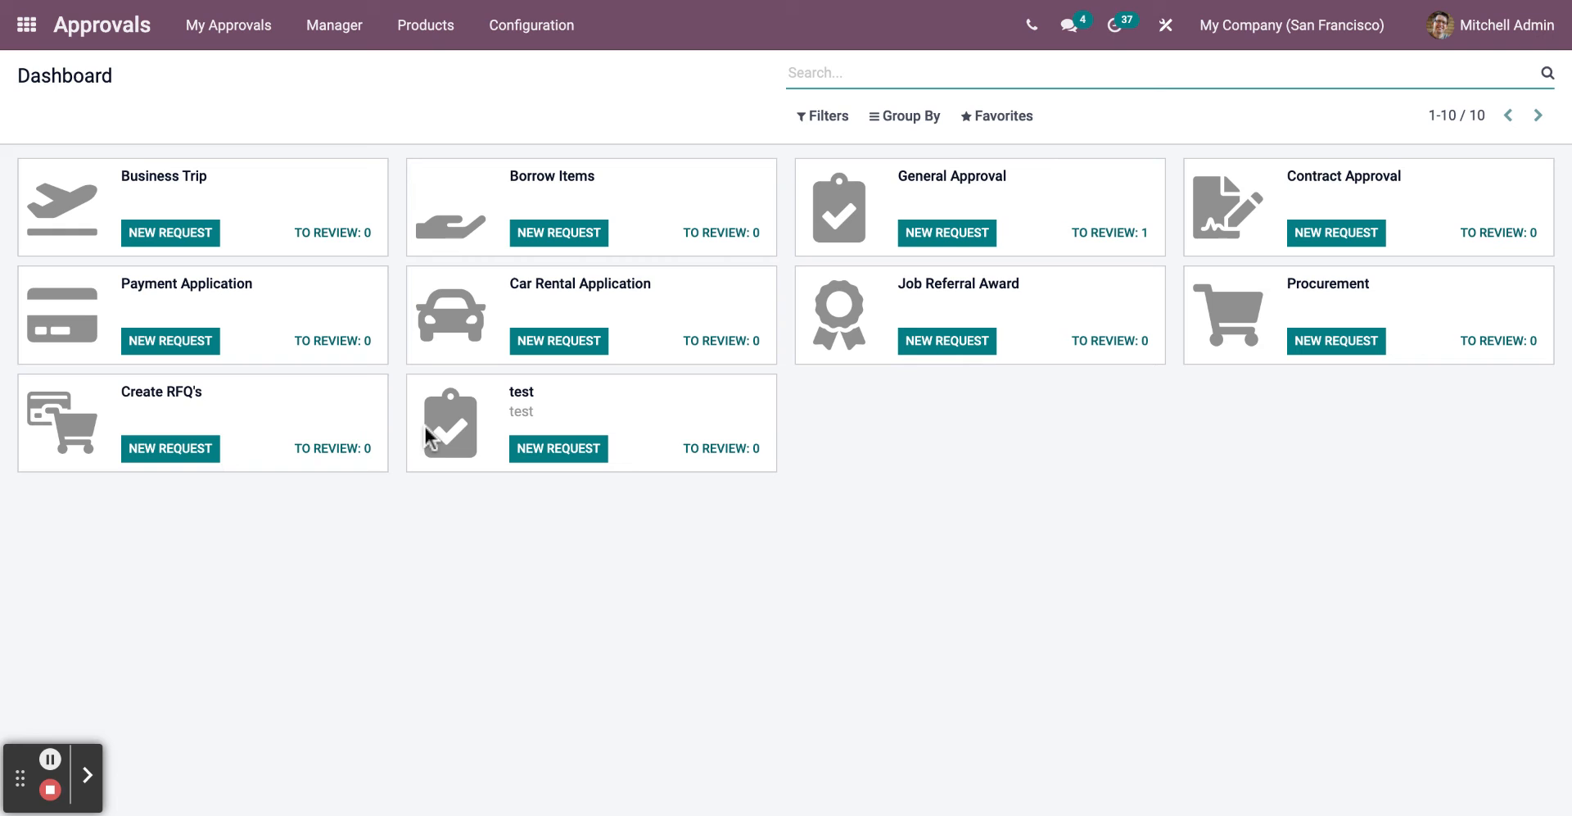
{"action": "mouse_move", "coordinate": [301, 570]}
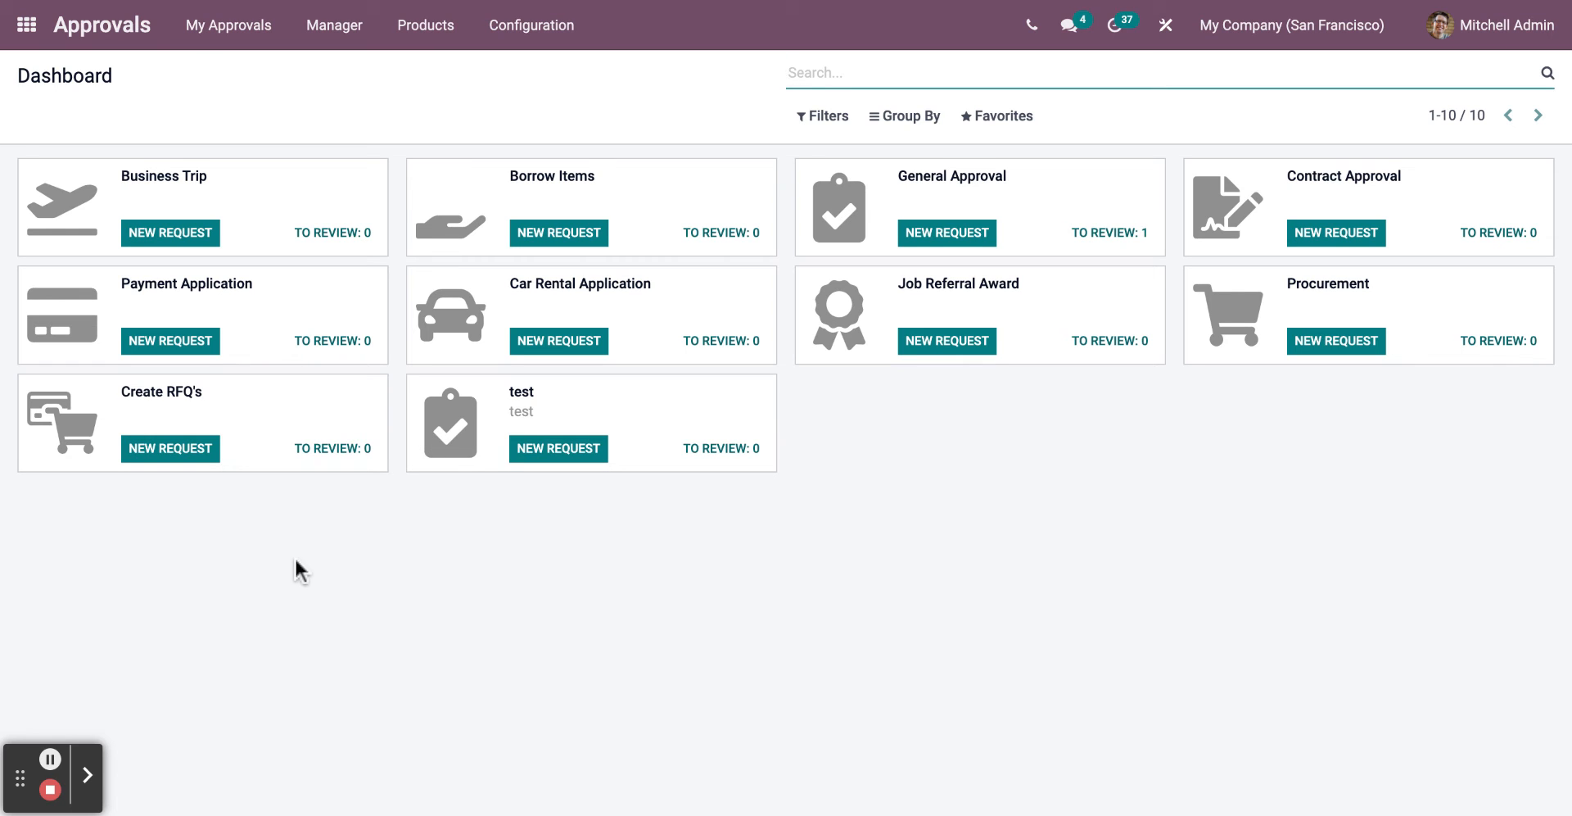
- Start a new request on the test card with a [CONS_0002] Simple Pen product line
{"action": "left_click", "coordinate": [559, 449]}
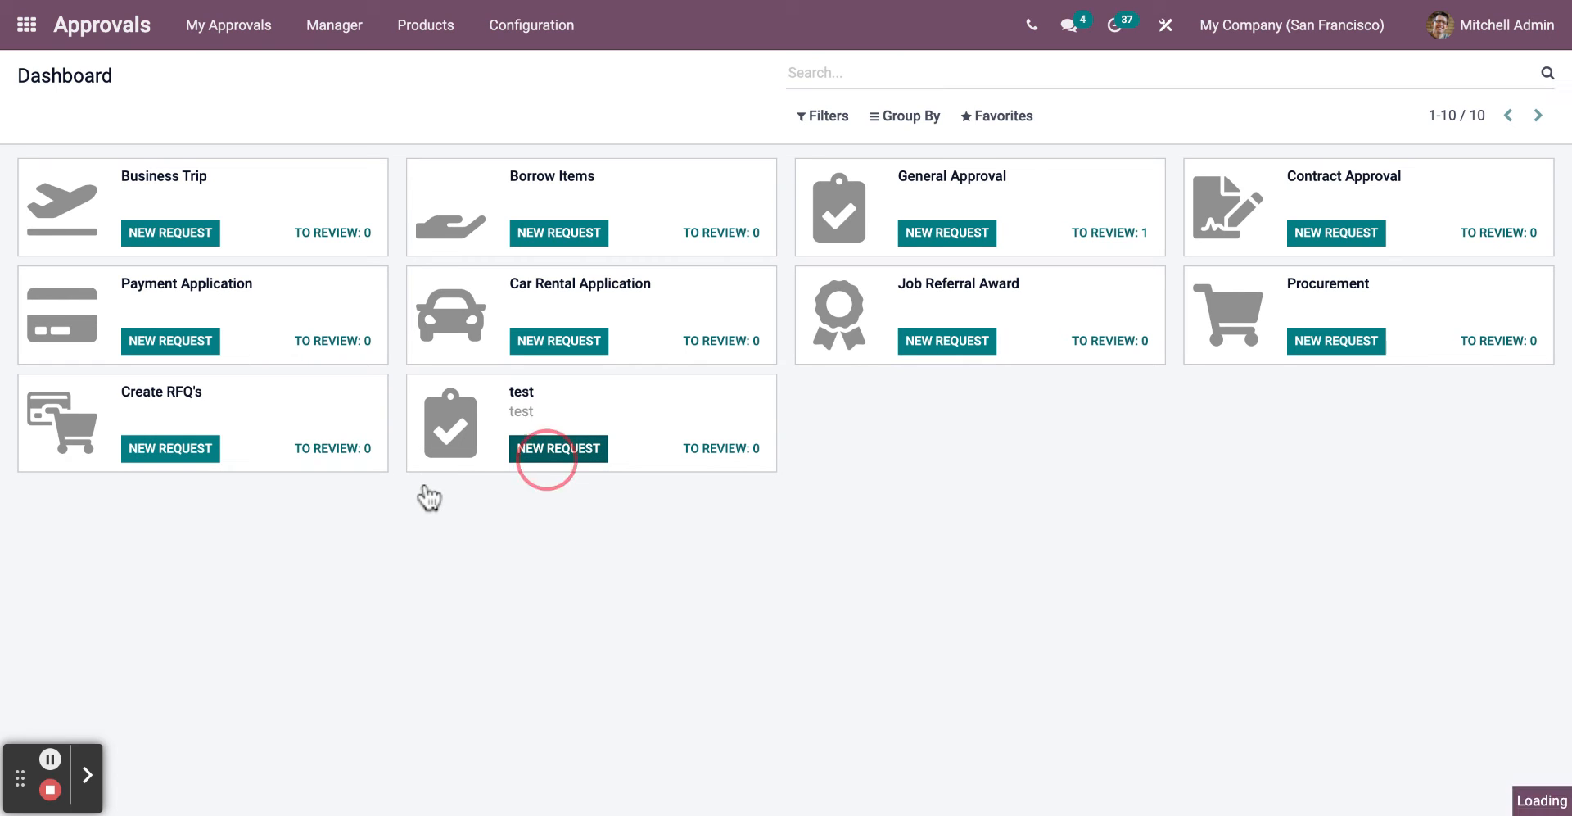
{"action": "left_click", "coordinate": [558, 449]}
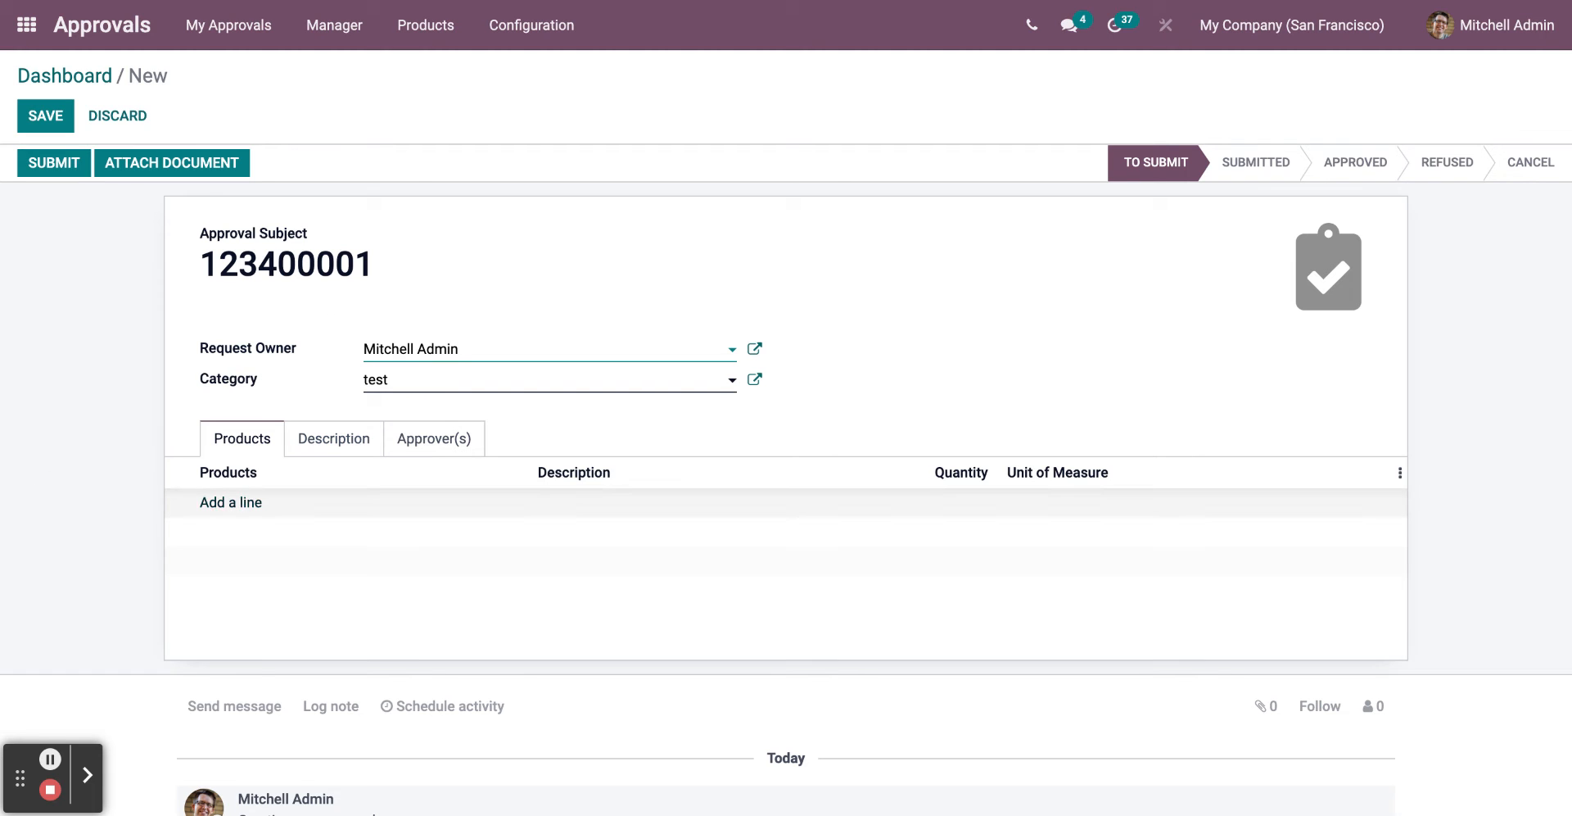
{"action": "left_click", "coordinate": [231, 501]}
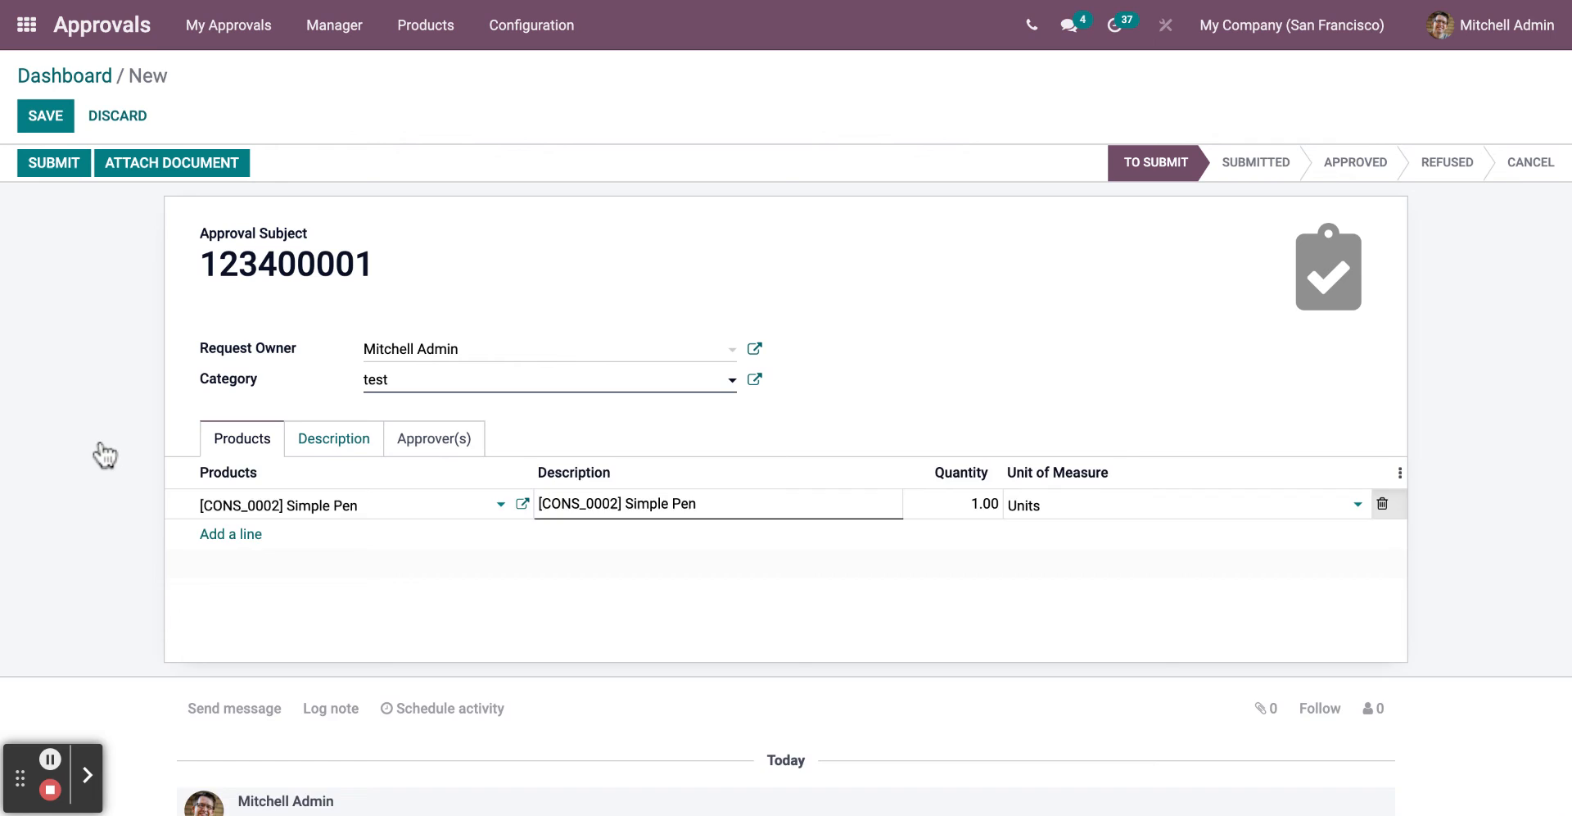
{"action": "left_click", "coordinate": [332, 439]}
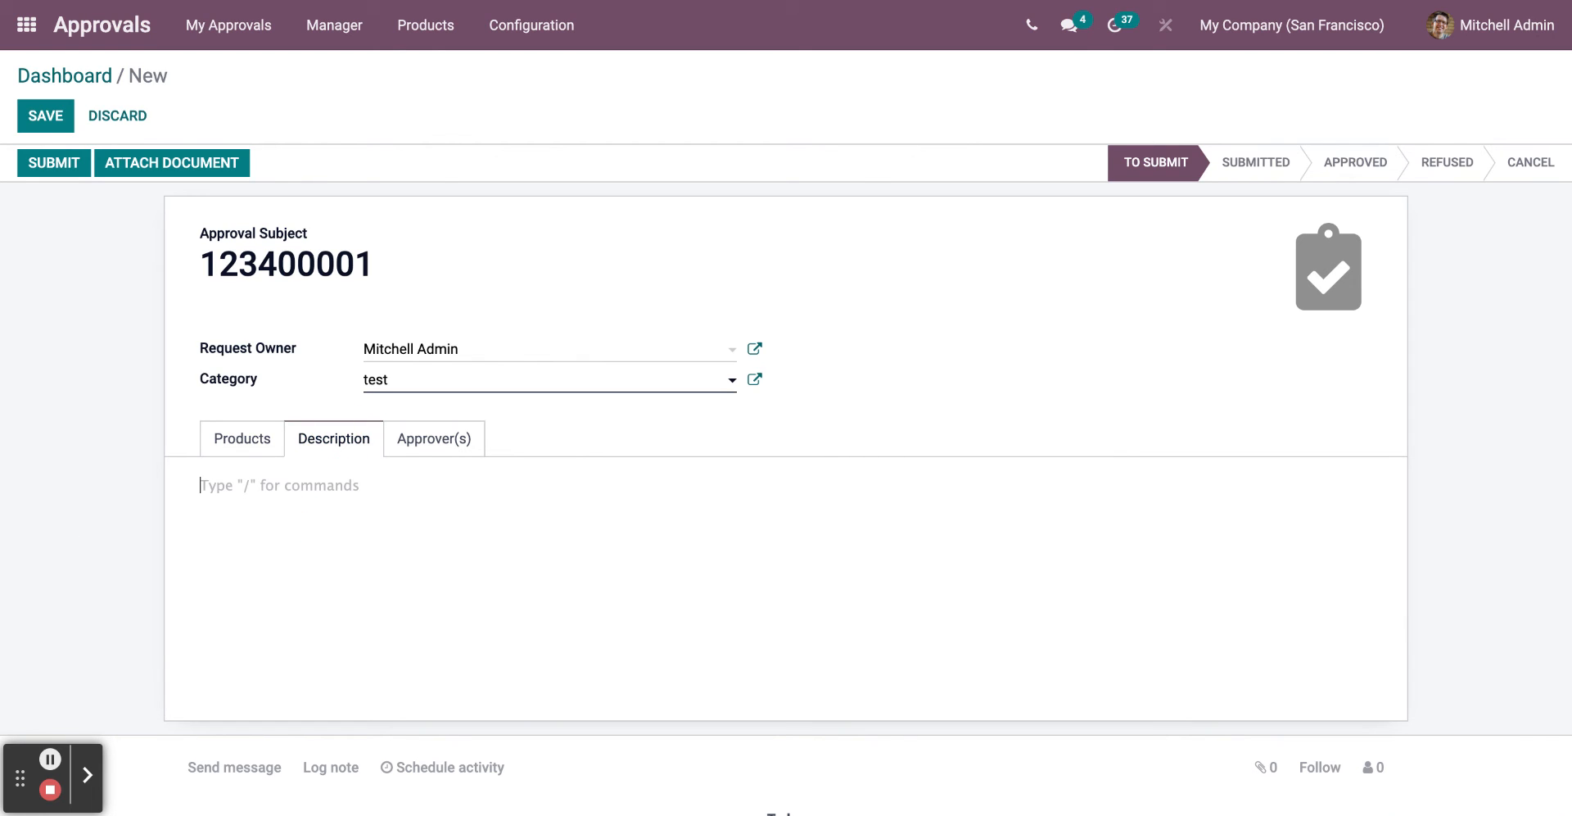
- Enter 'Fragile equipment' as the request description
{"action": "type", "text": "Fr"}
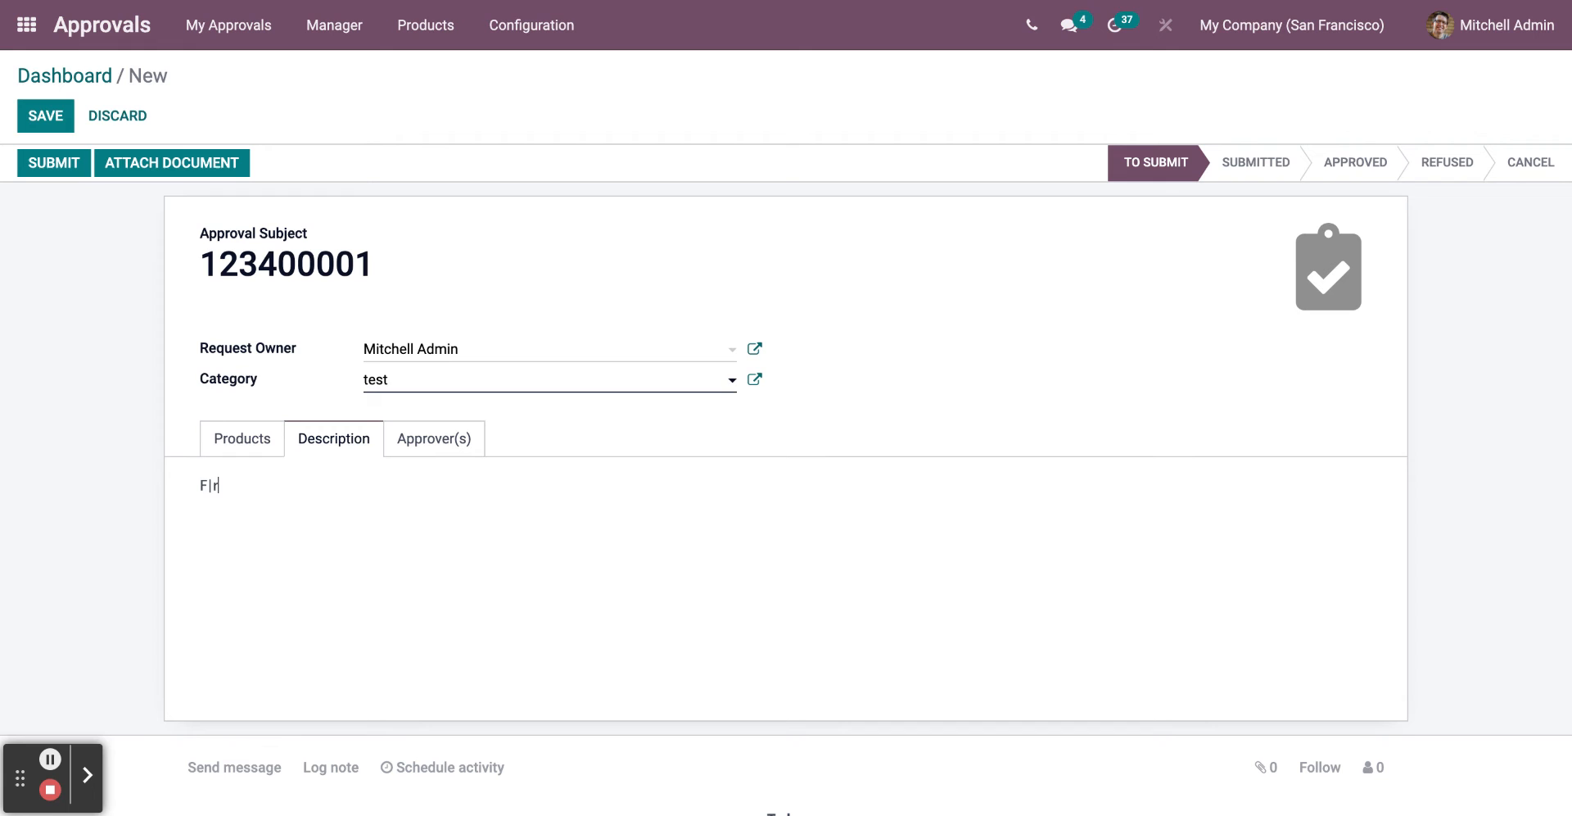
{"action": "key", "text": "BackSpace"}
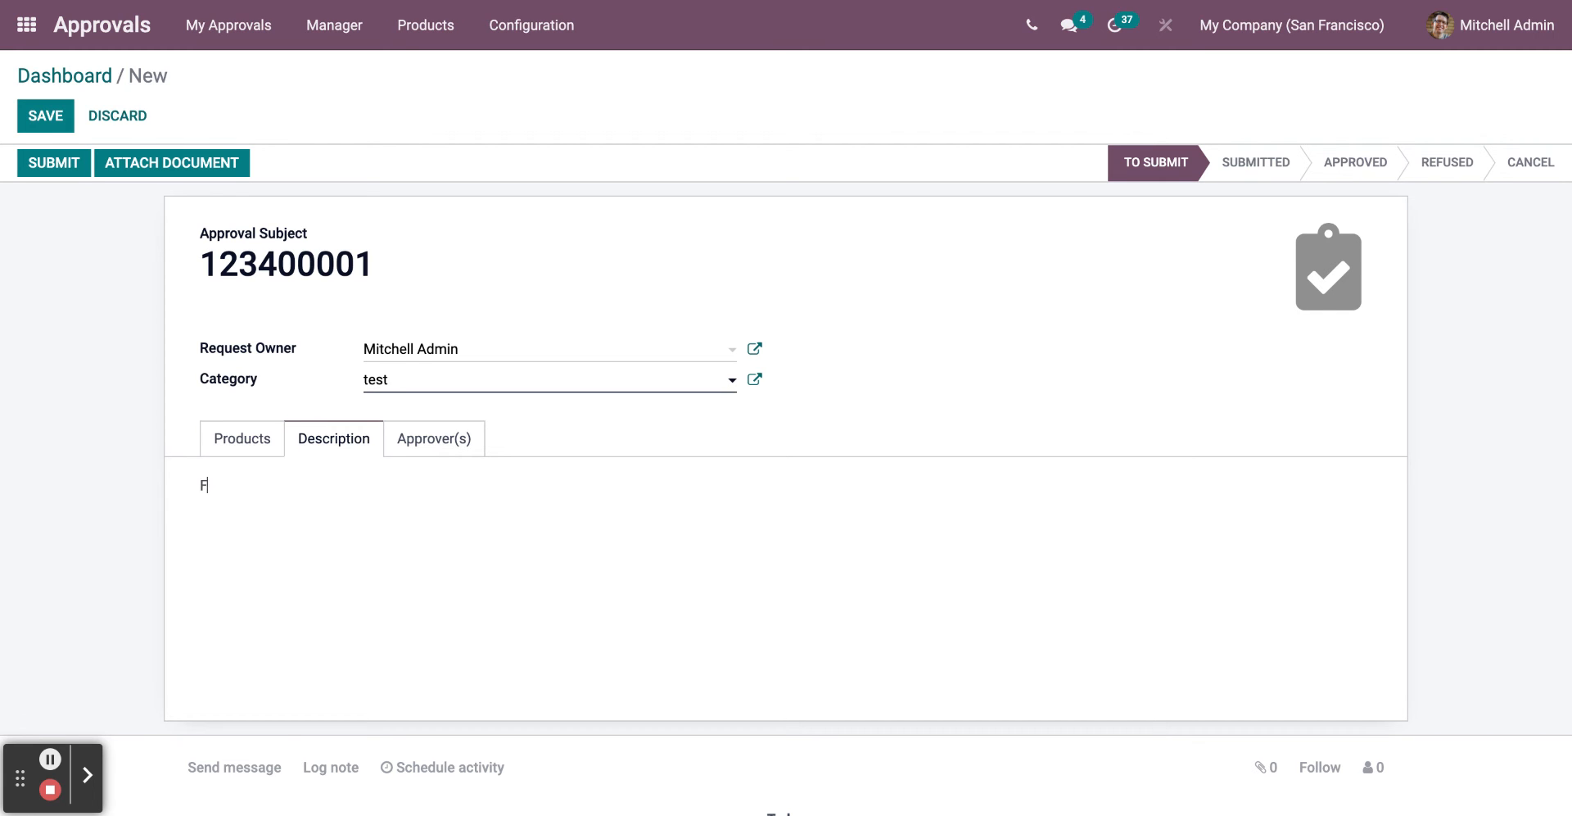
{"action": "type", "text": "ragil"}
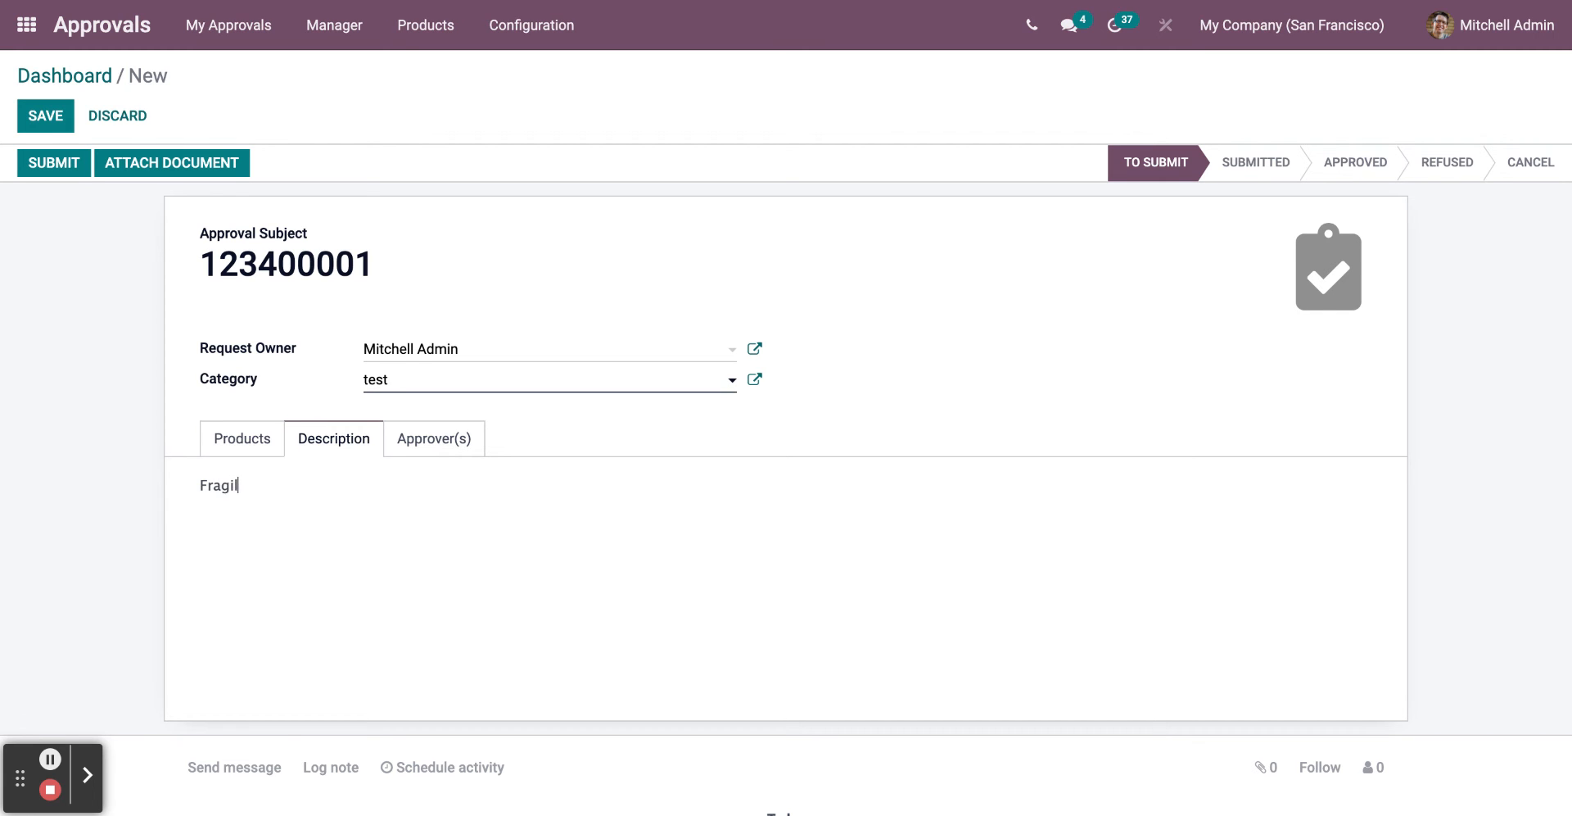
{"action": "type", "text": "e equip"}
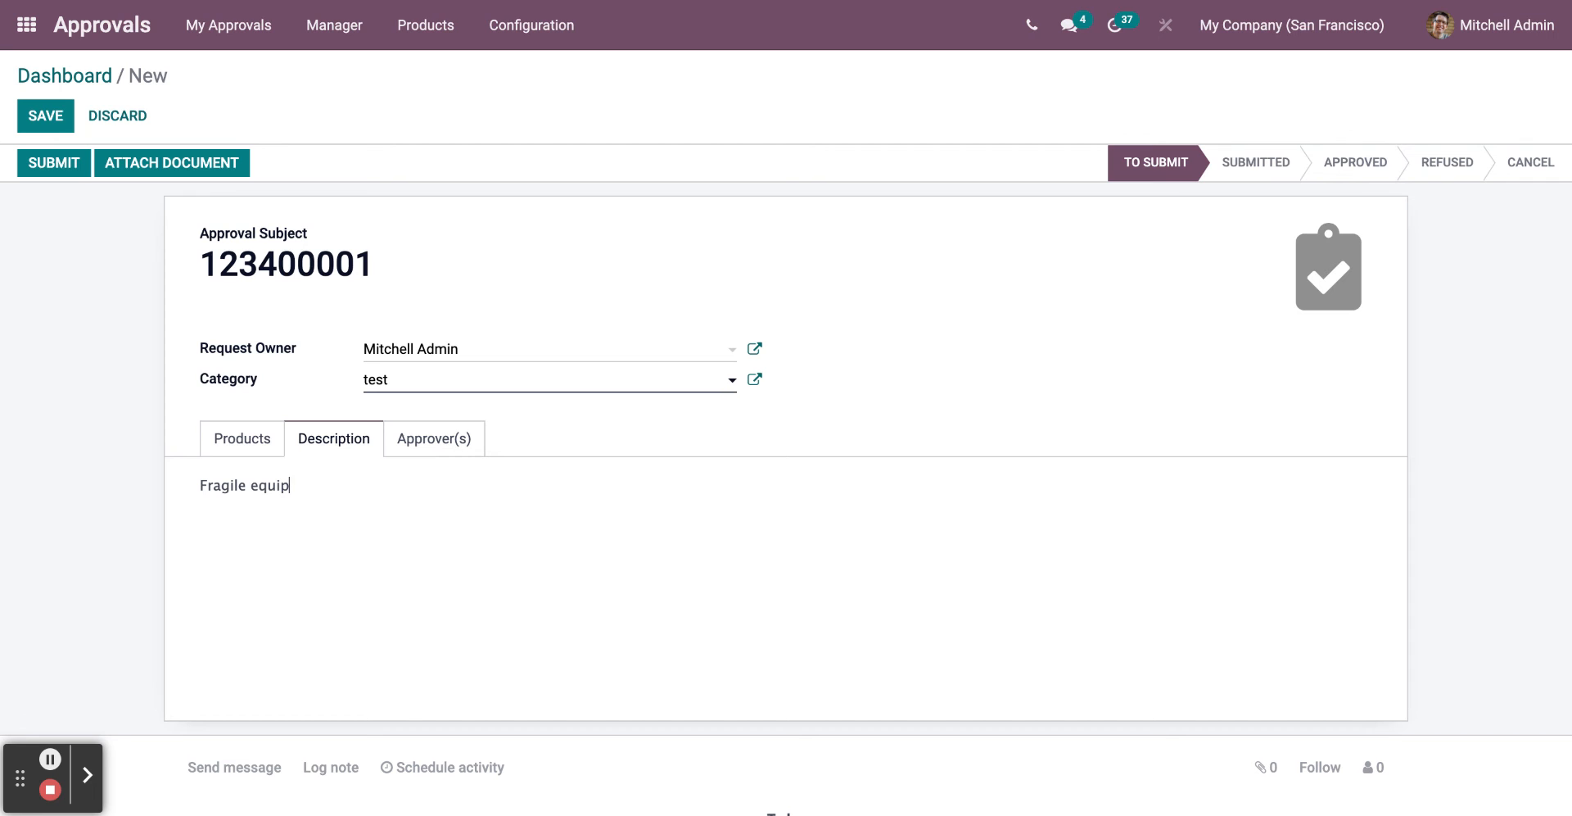
{"action": "type", "text": "ment"}
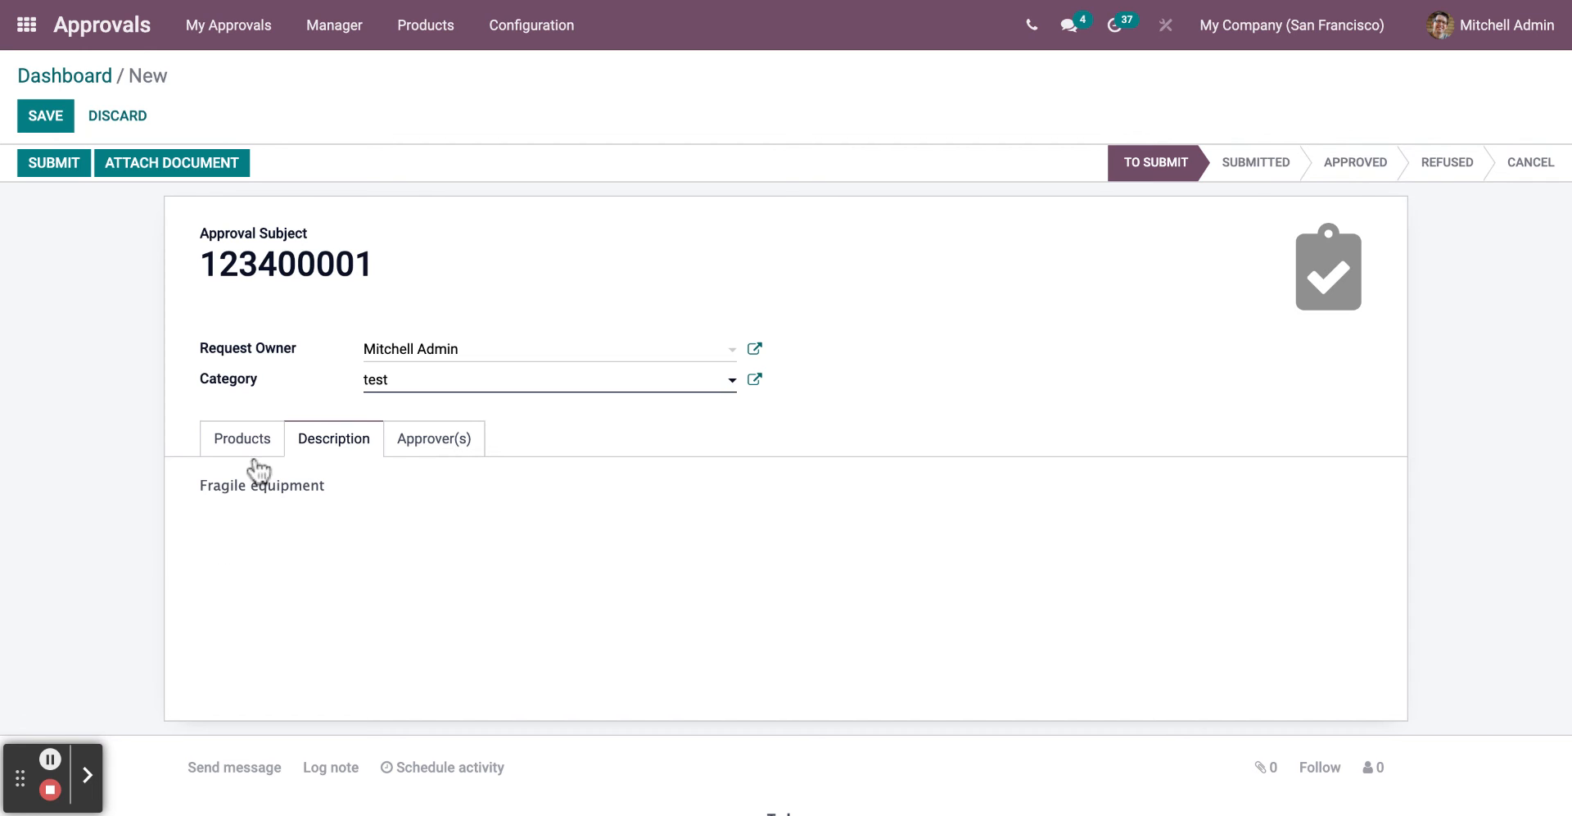
- Review the Approver(s) list, discarding an accidental empty approver row
{"action": "left_click", "coordinate": [432, 438]}
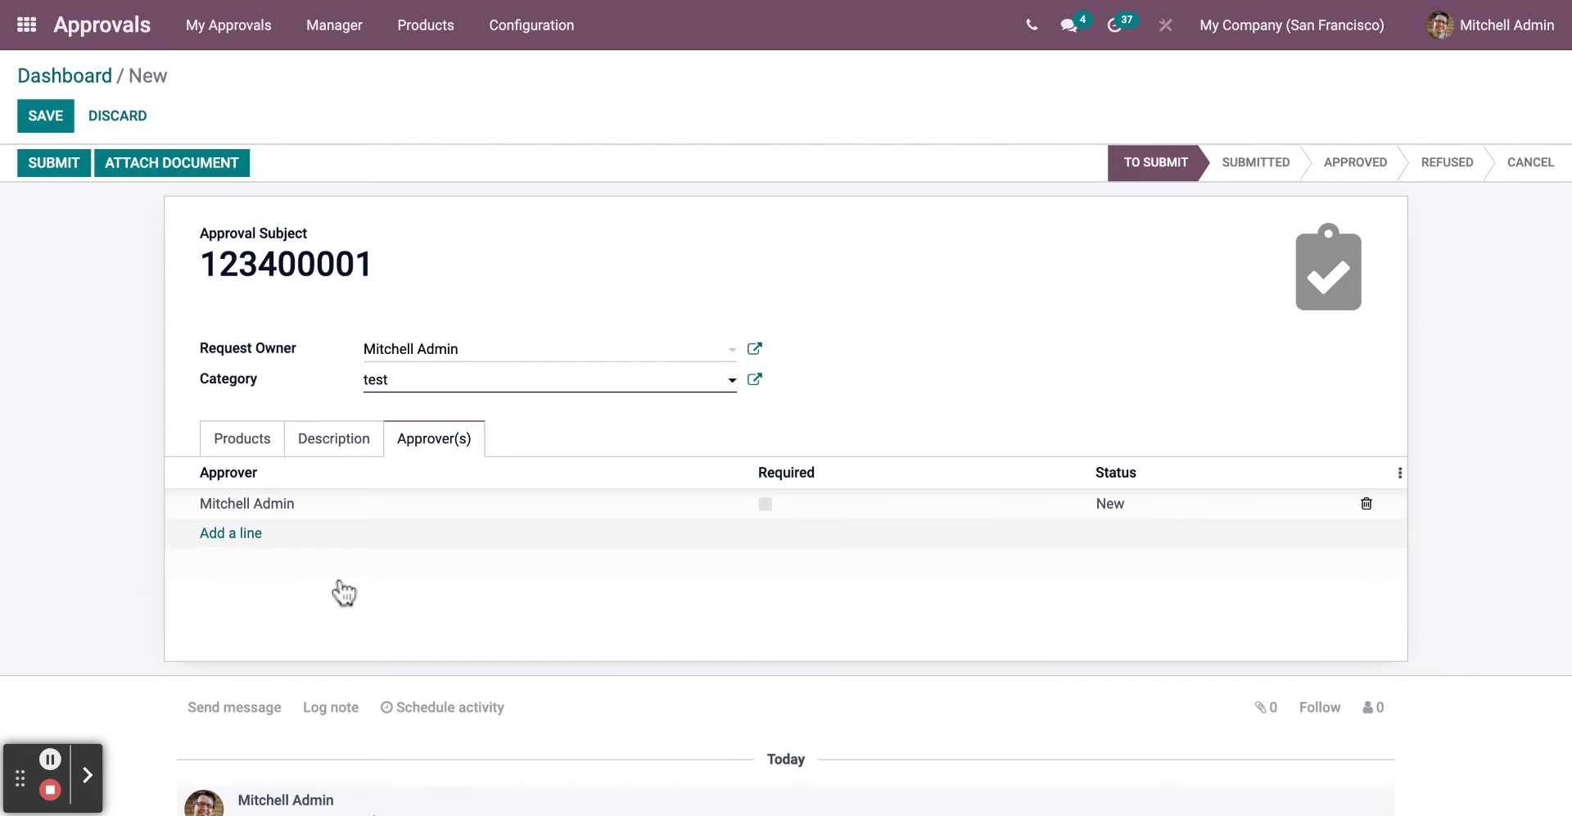
{"action": "left_click", "coordinate": [231, 532]}
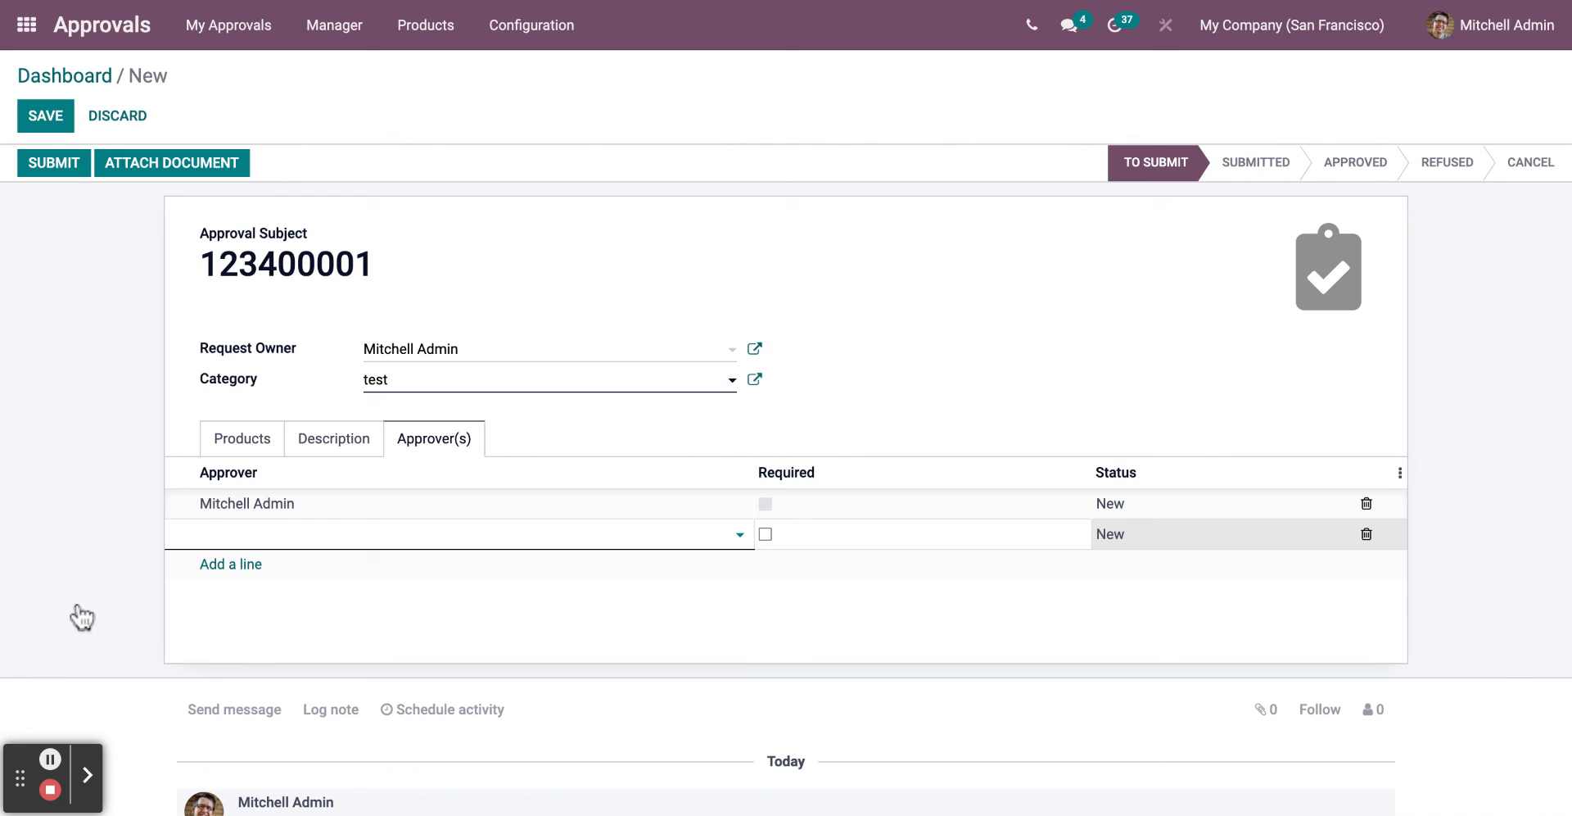
{"action": "left_click", "coordinate": [462, 534]}
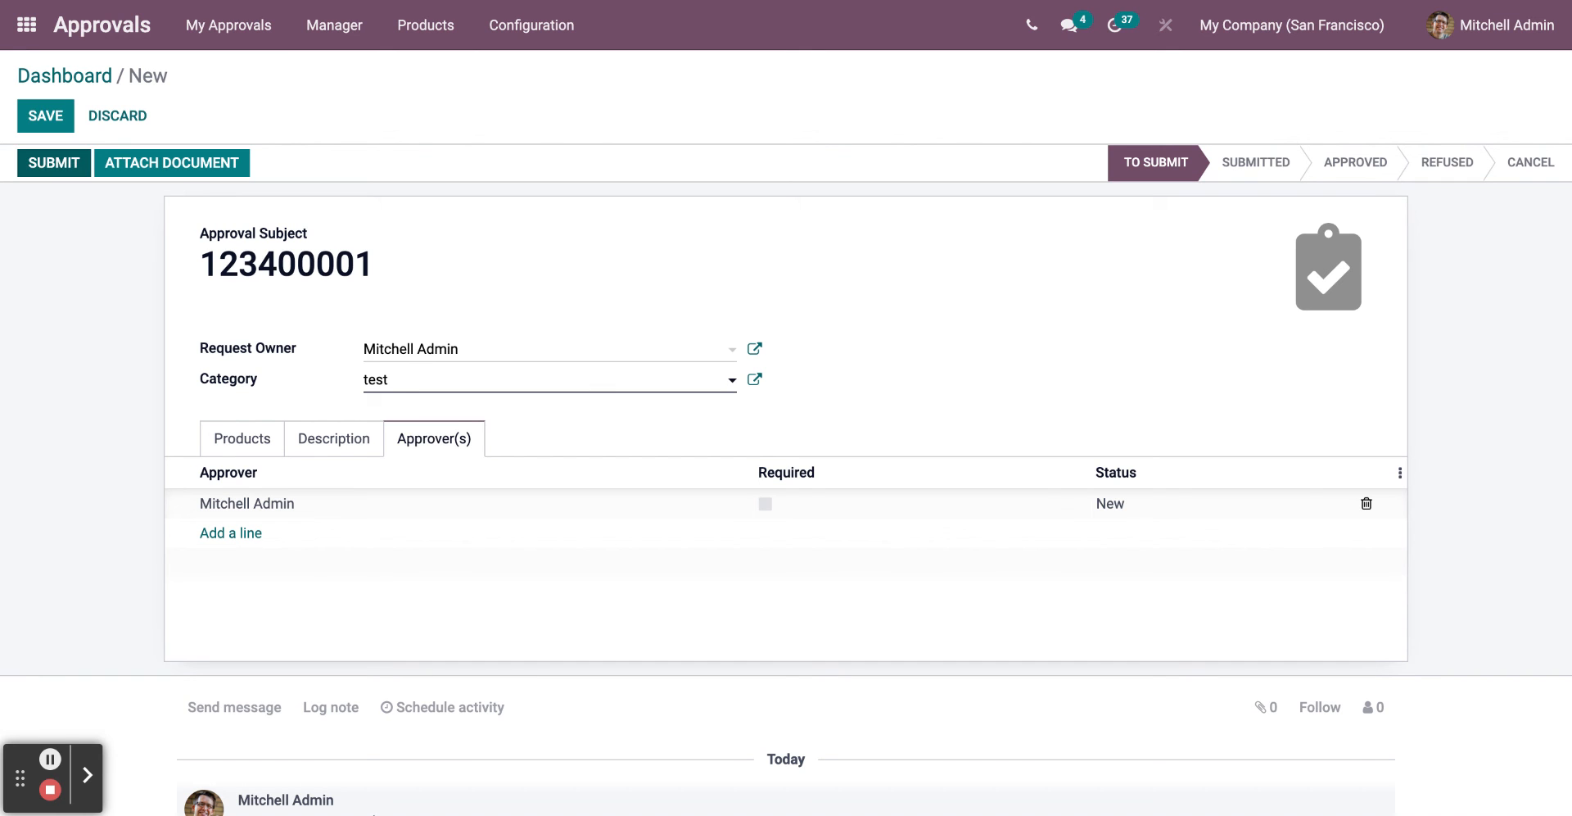
- Submit request 123400001 so Mitchell Admin's approval is pending
{"action": "left_click", "coordinate": [53, 162]}
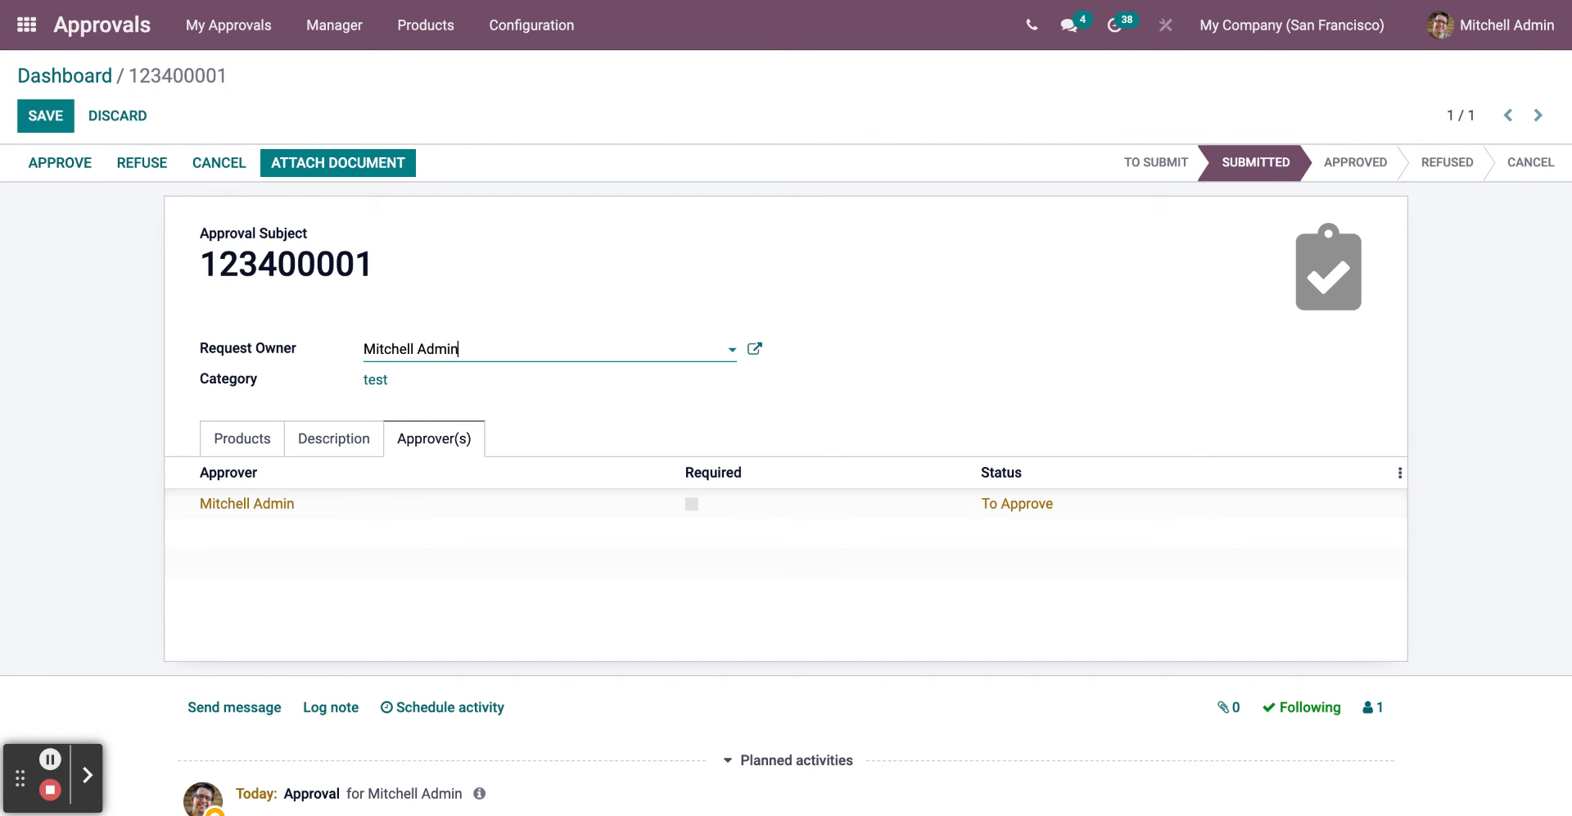
{"action": "mouse_move", "coordinate": [82, 65]}
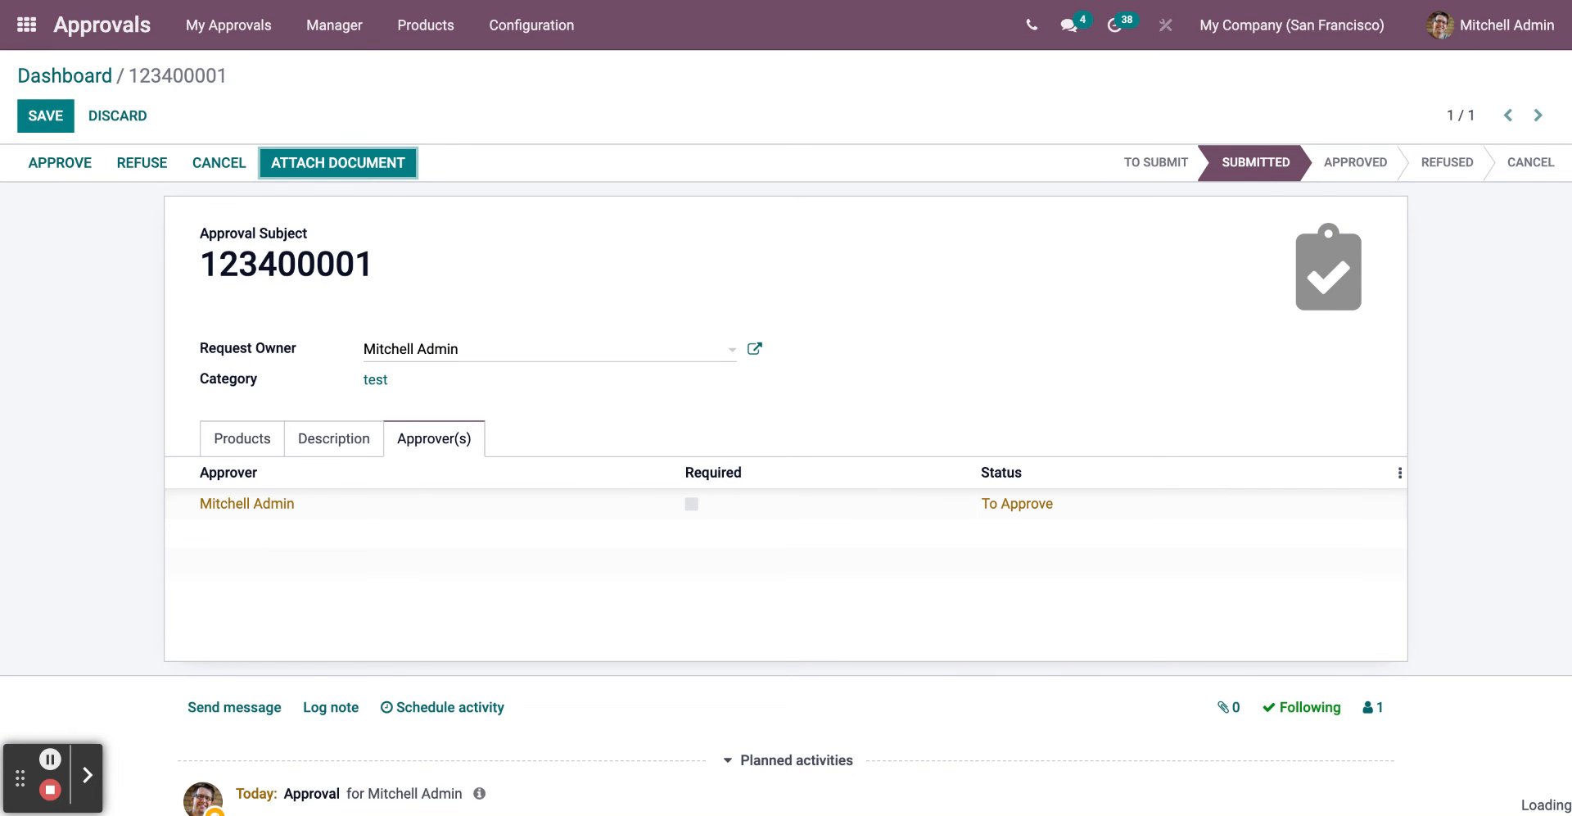
- Attach a document to request 123400001 and refuse it as Mitchell Admin
{"action": "left_click", "coordinate": [337, 162]}
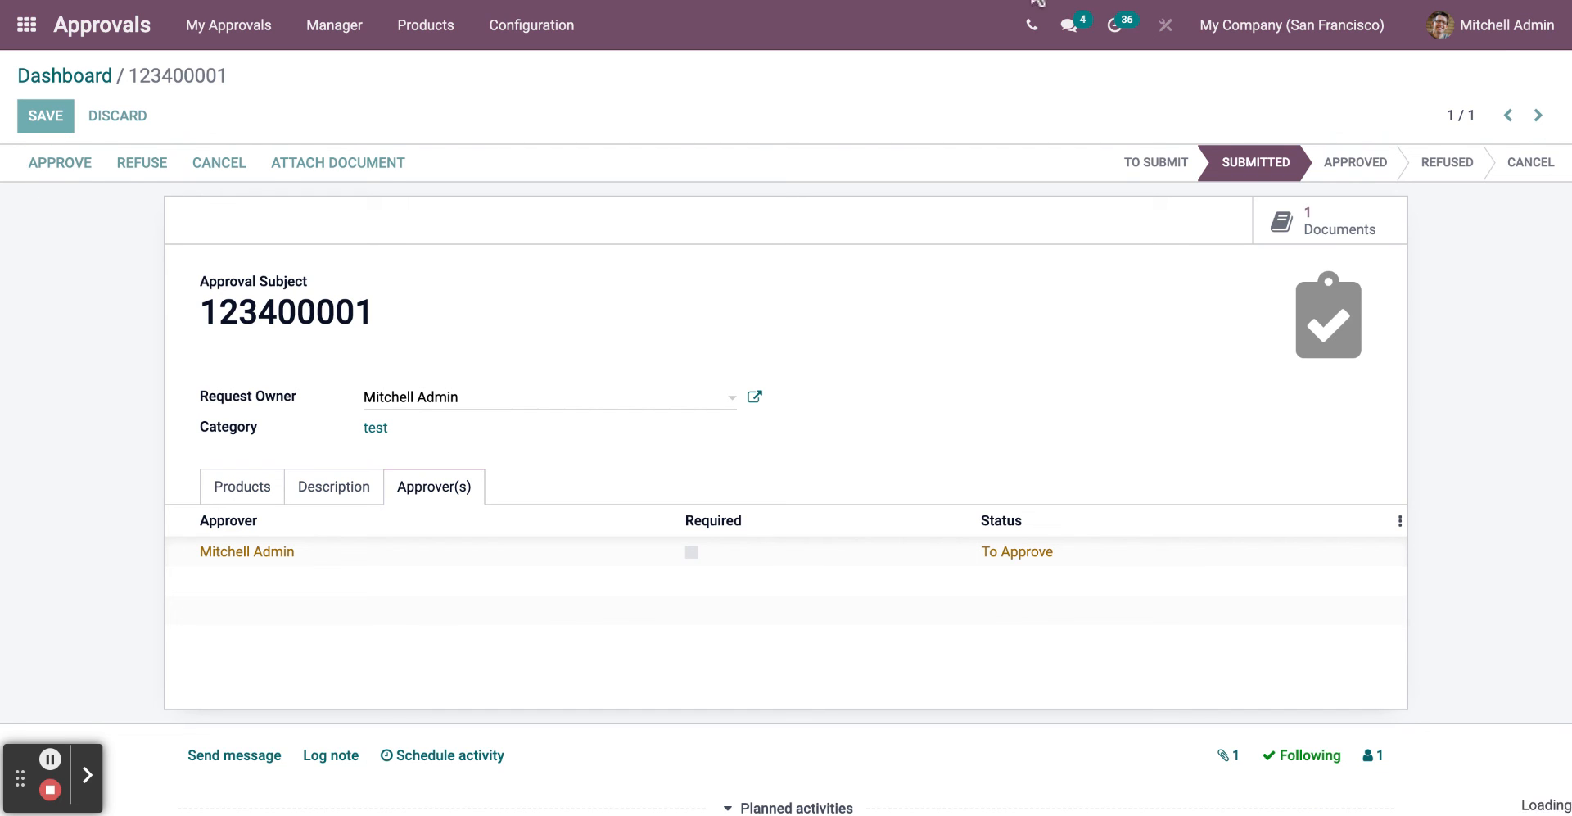
{"action": "left_click", "coordinate": [59, 162]}
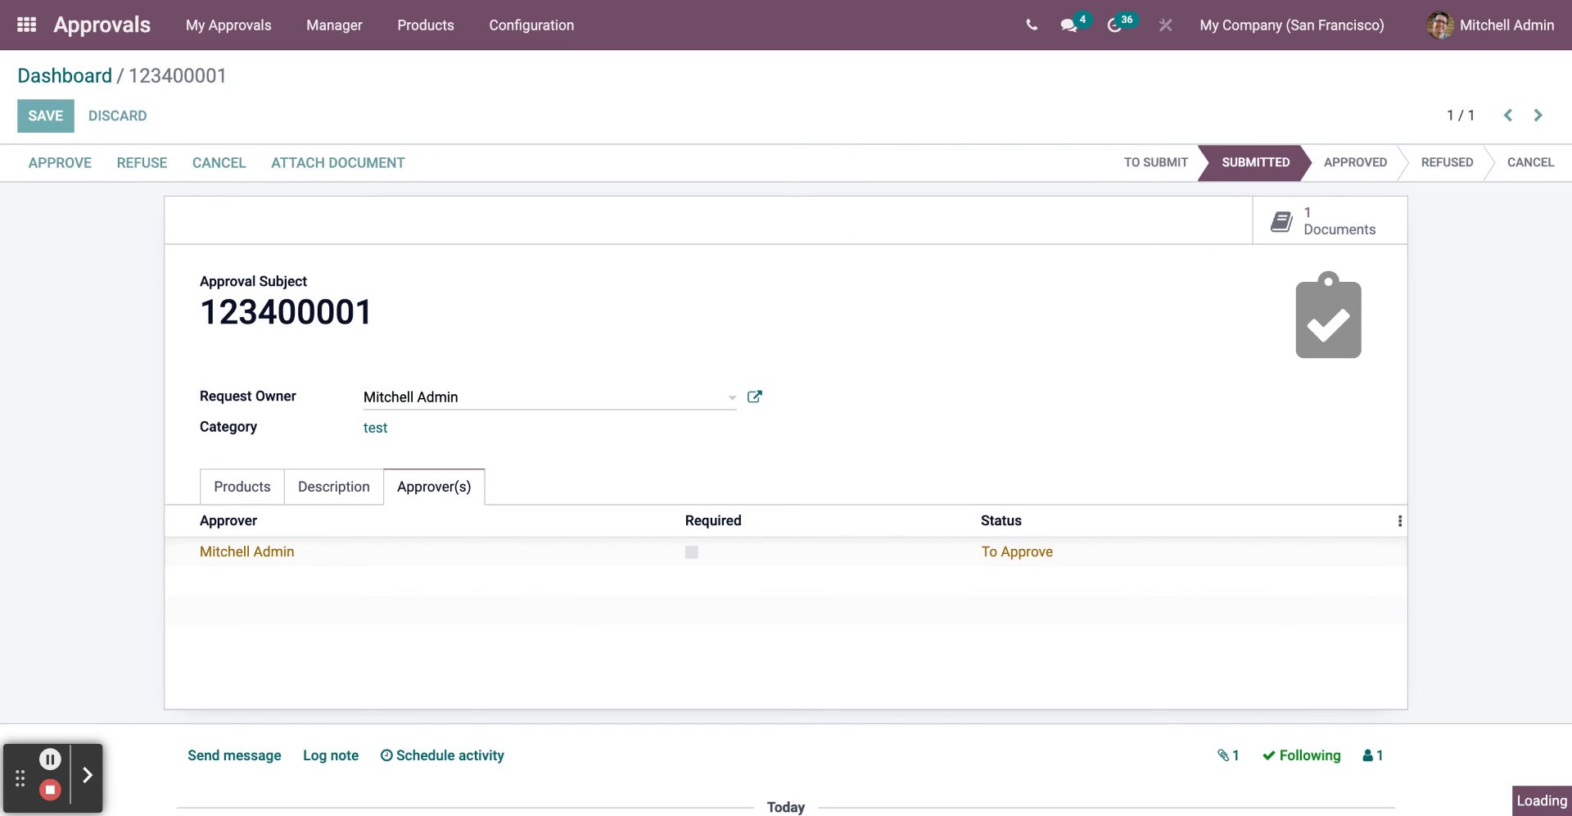
{"action": "left_click", "coordinate": [141, 162]}
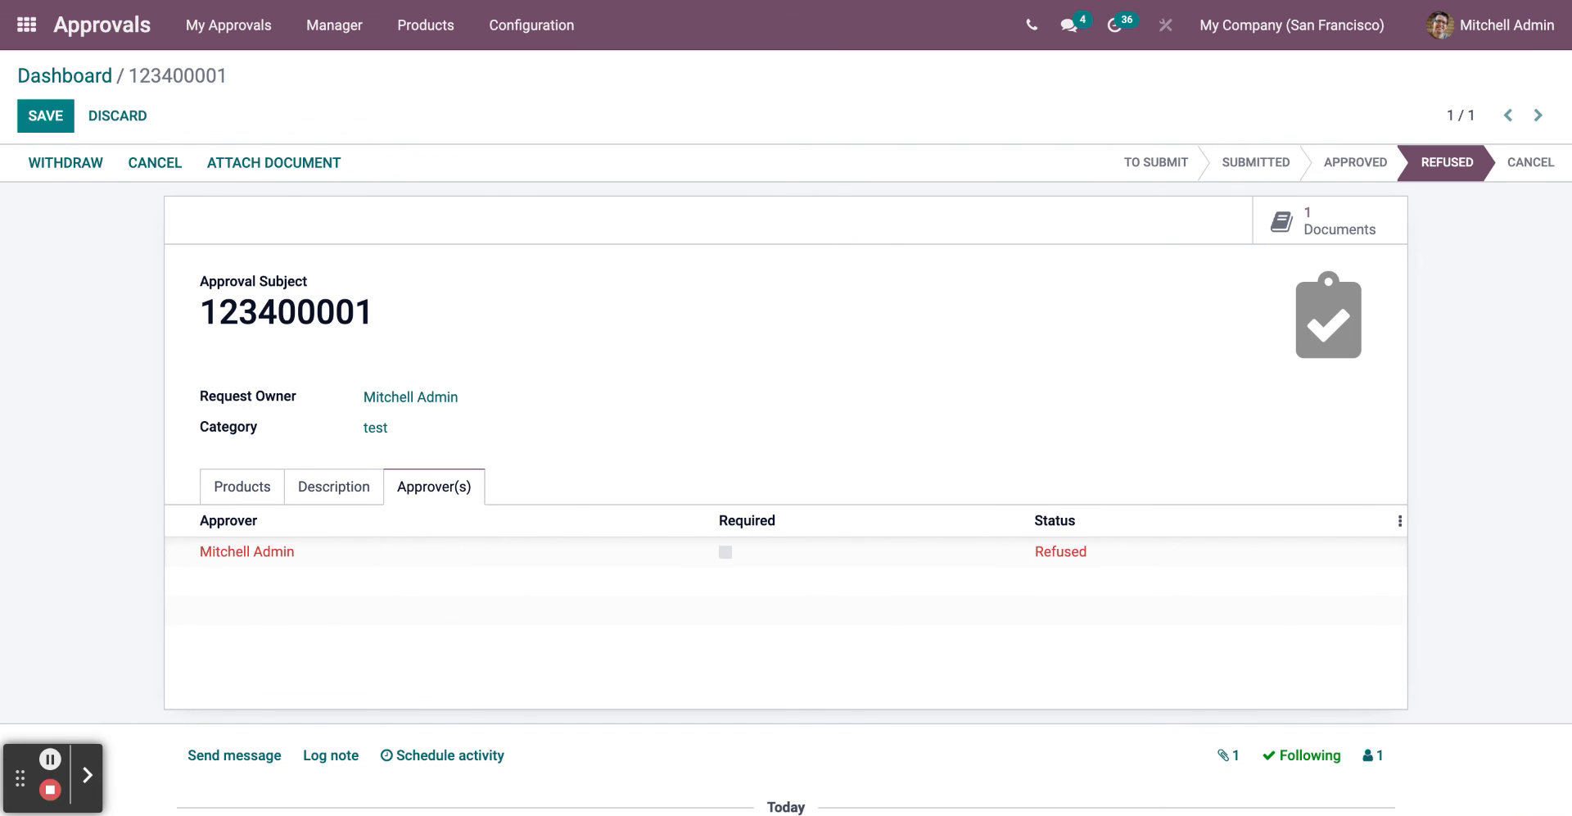